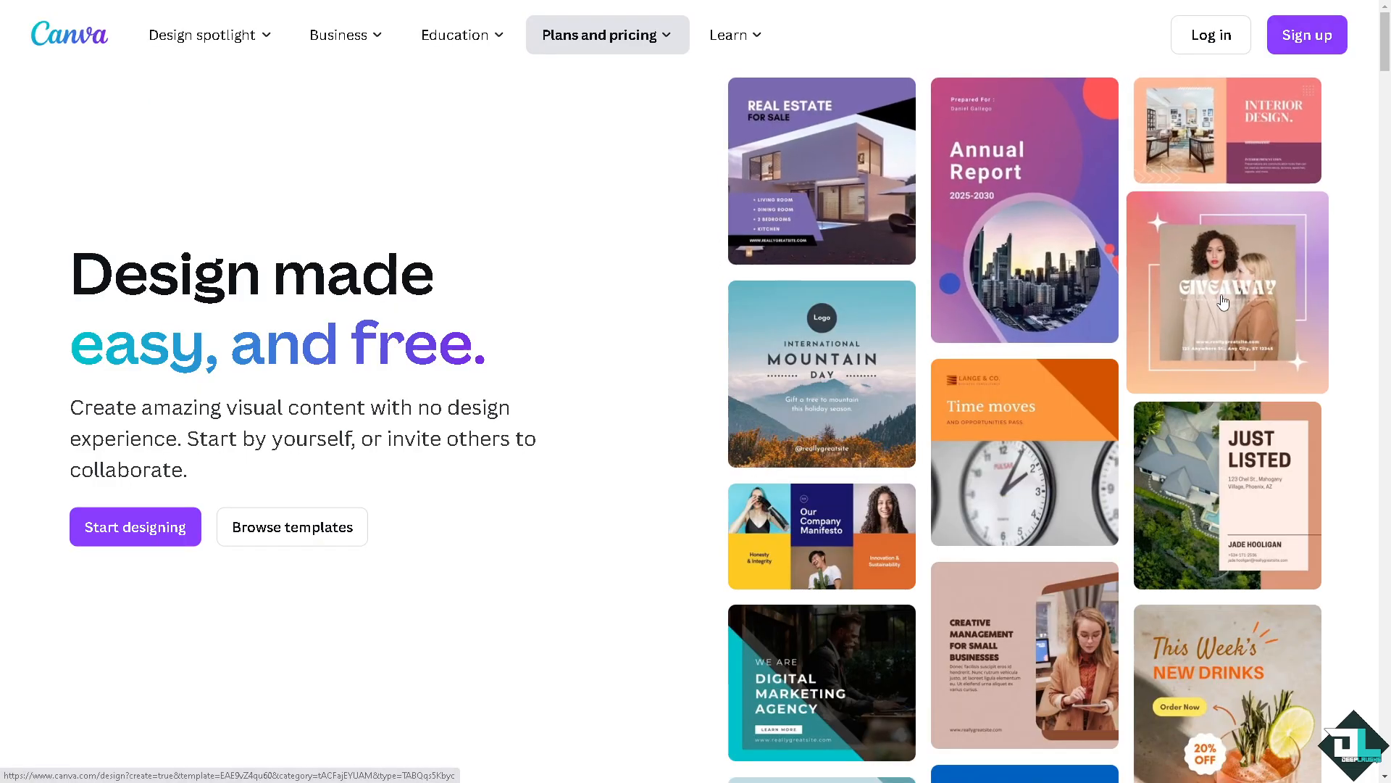
pyautogui.moveTo(834, 601)
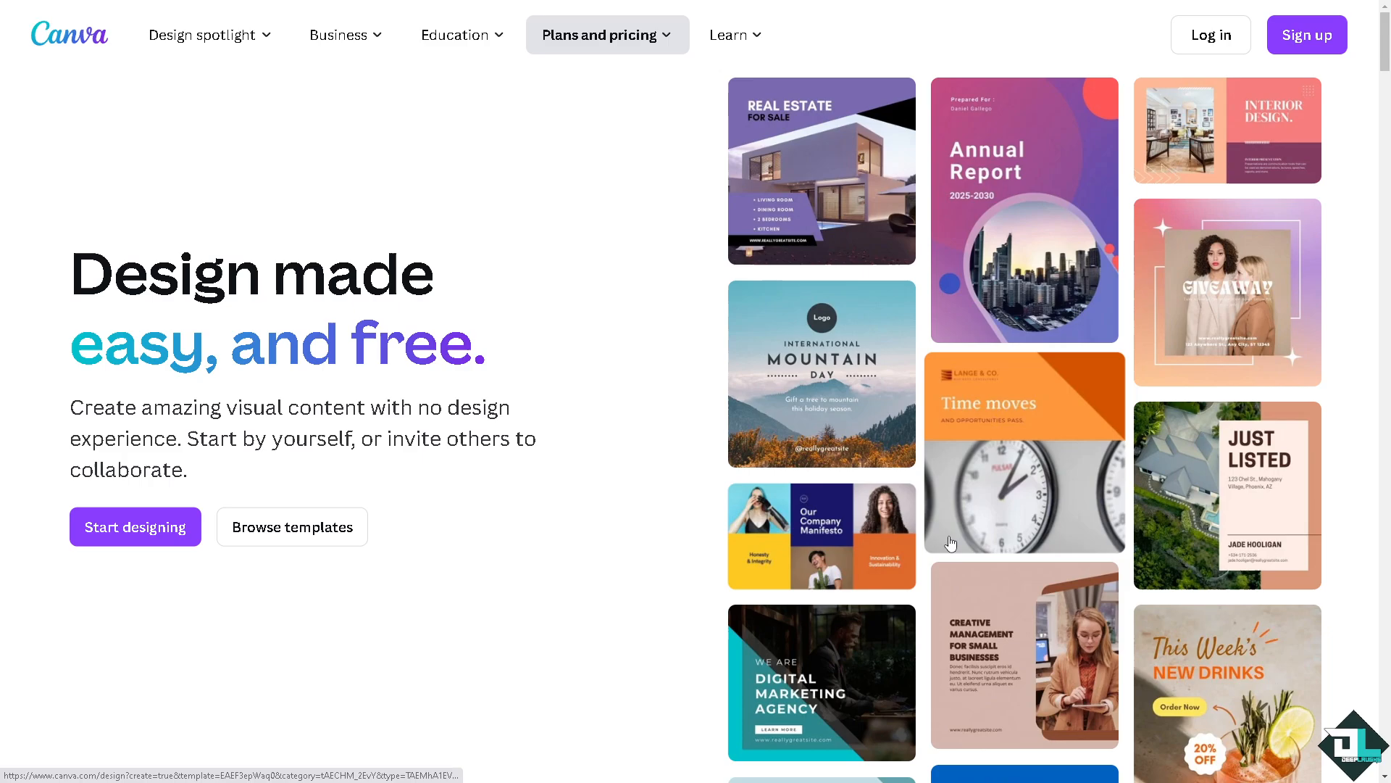
pyautogui.moveTo(929, 498)
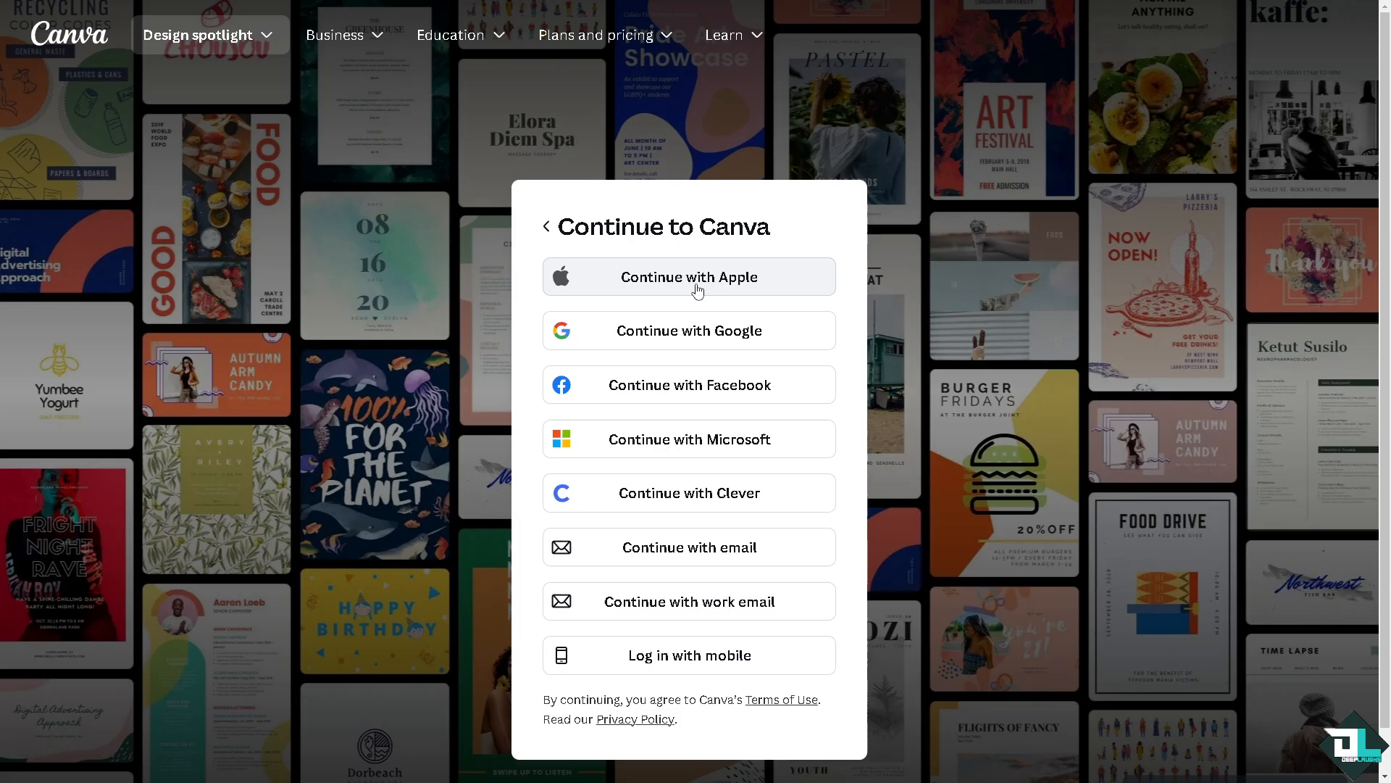
pyautogui.moveTo(474, 592)
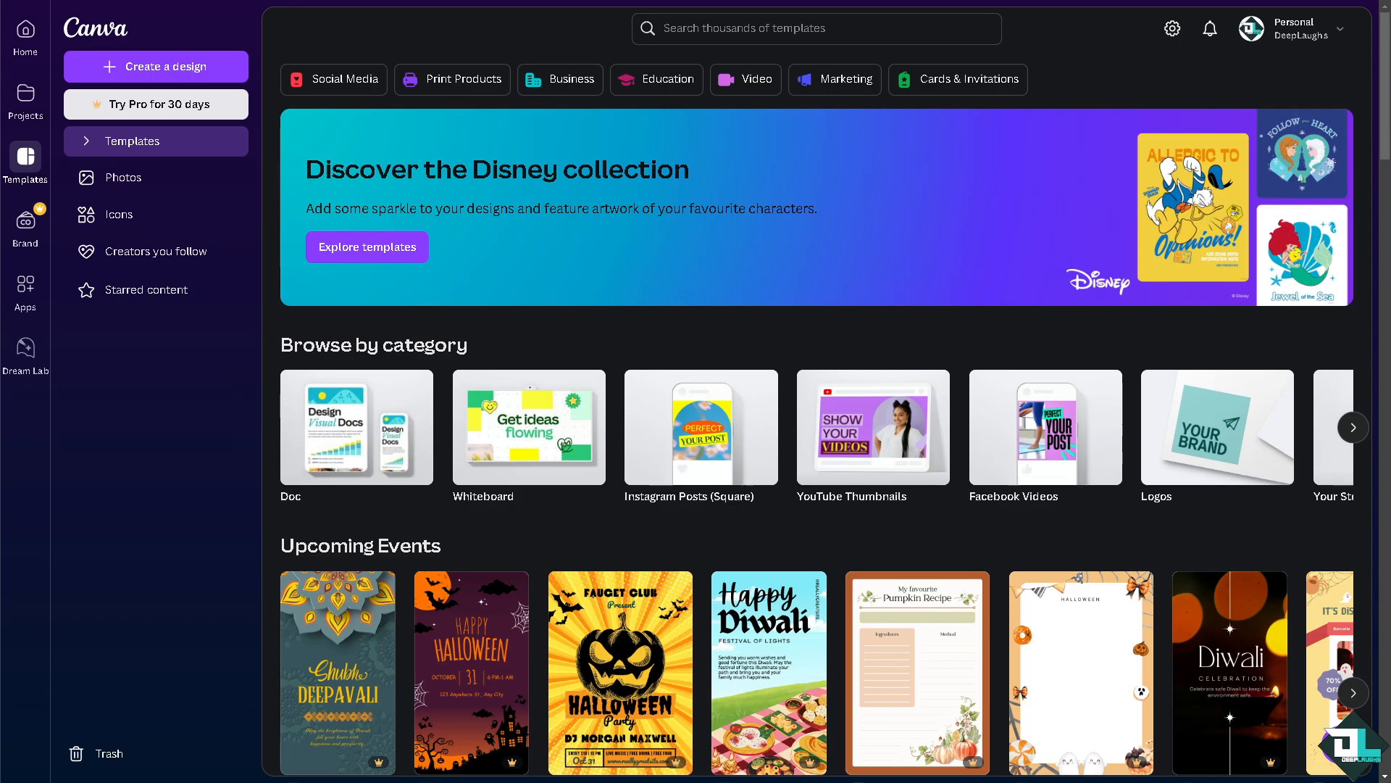
pyautogui.moveTo(250, 463)
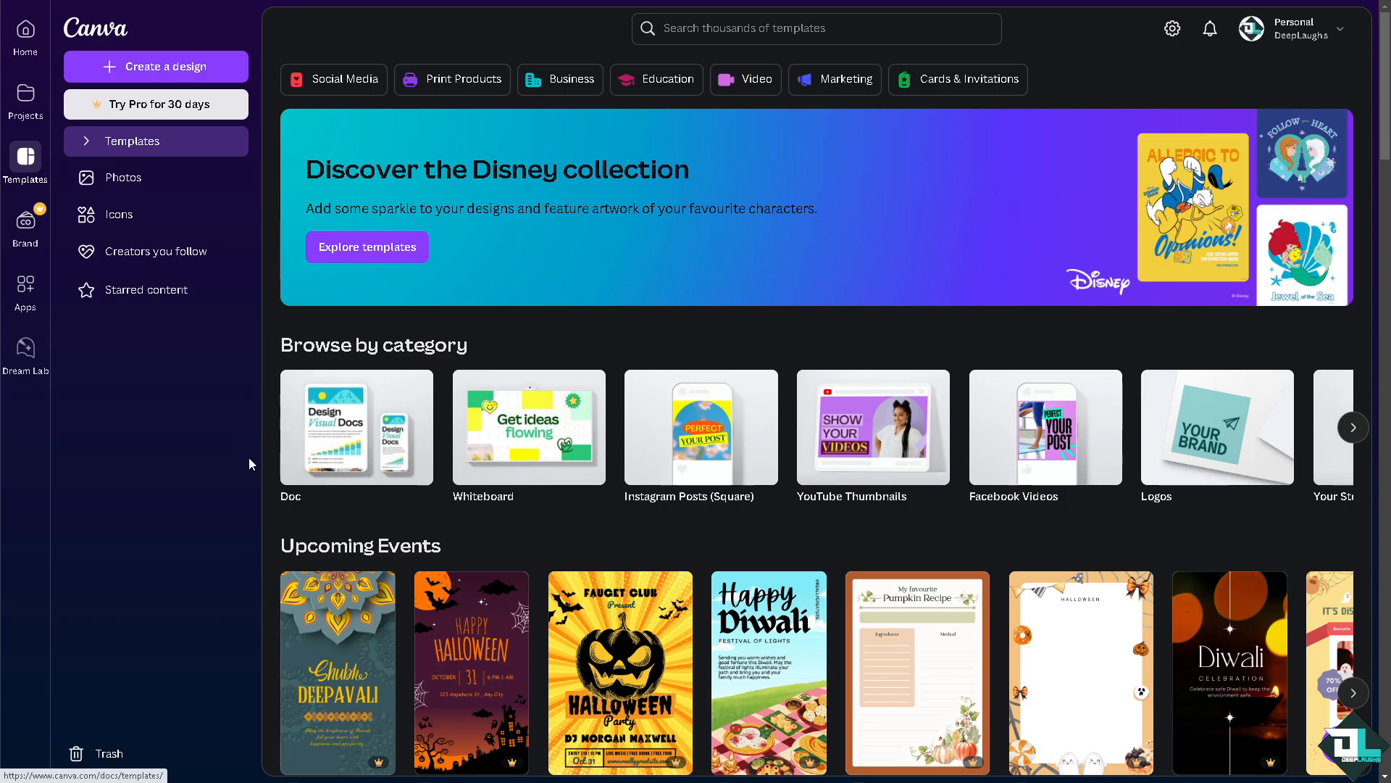
pyautogui.moveTo(237, 490)
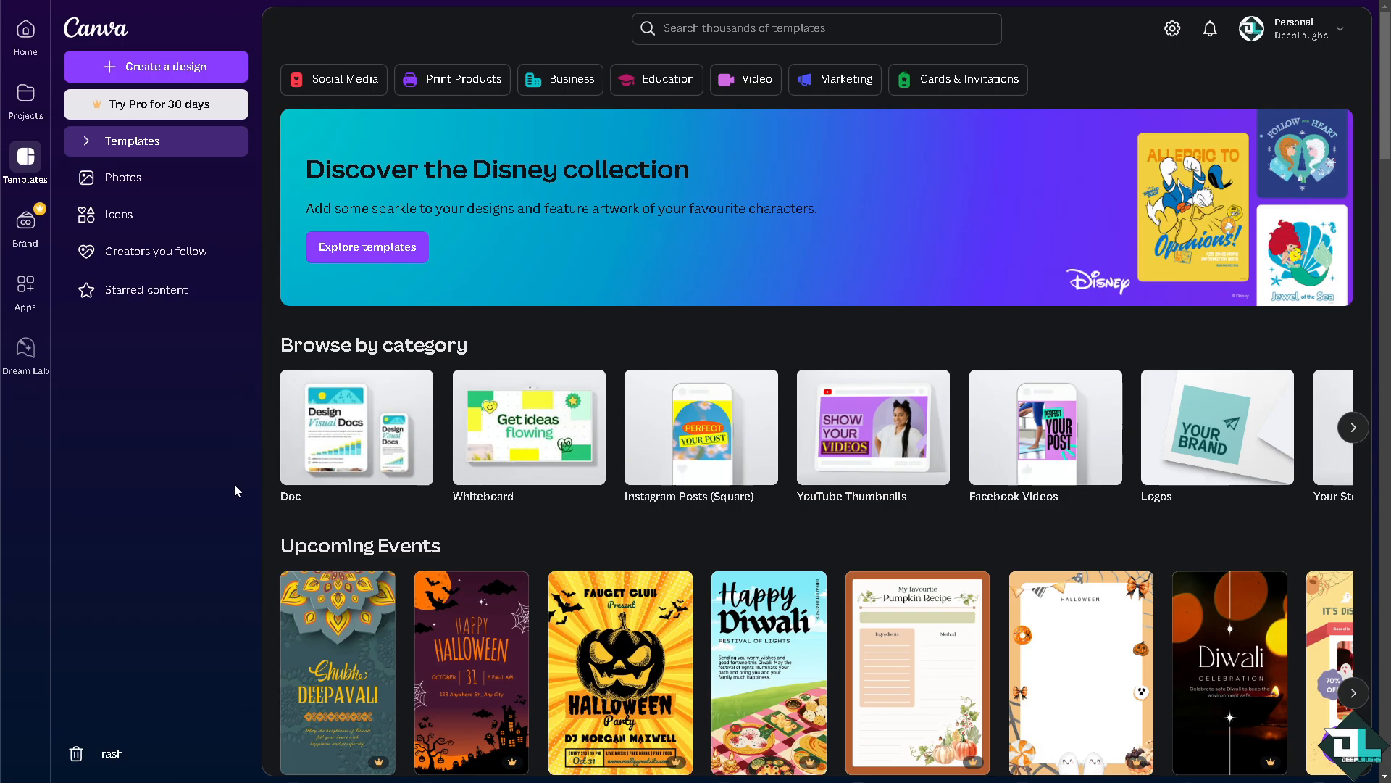
pyautogui.moveTo(345, 277)
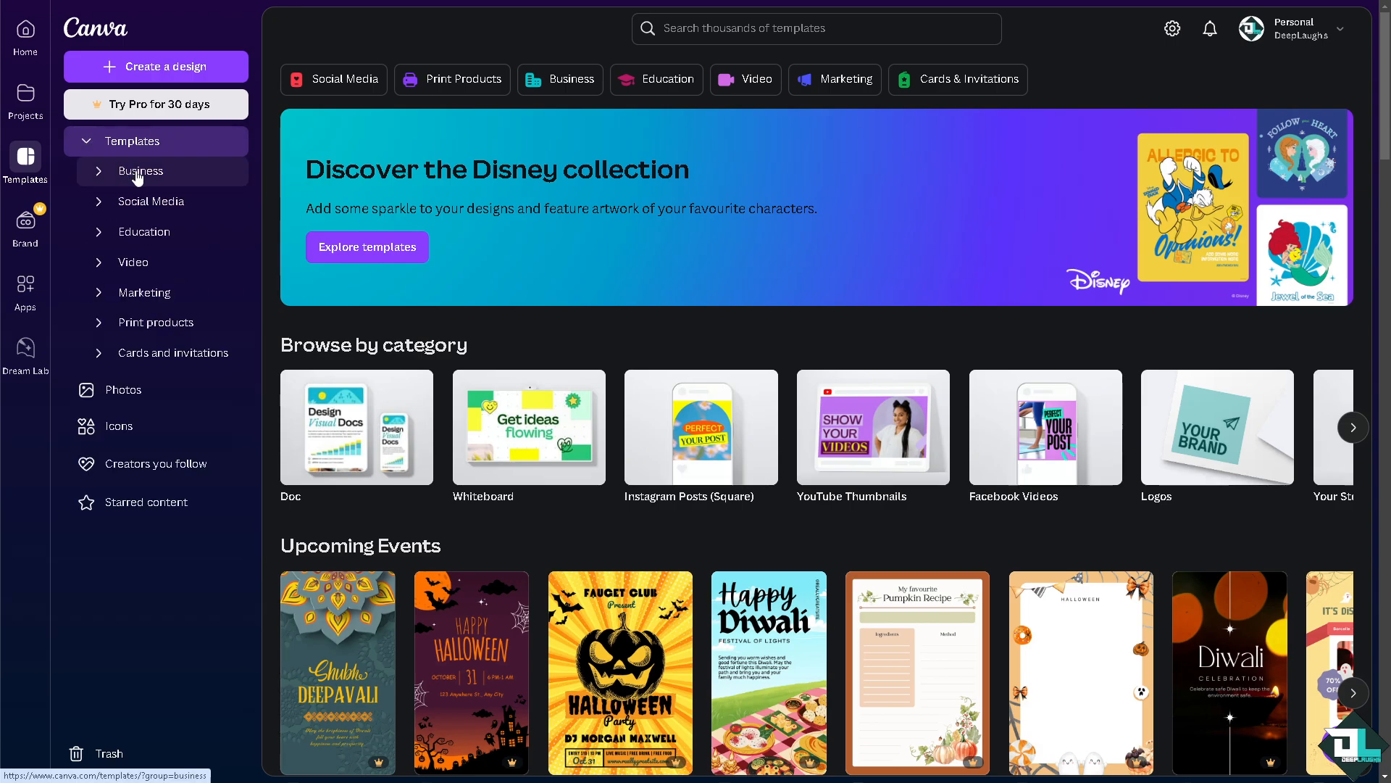
pyautogui.moveTo(151, 201)
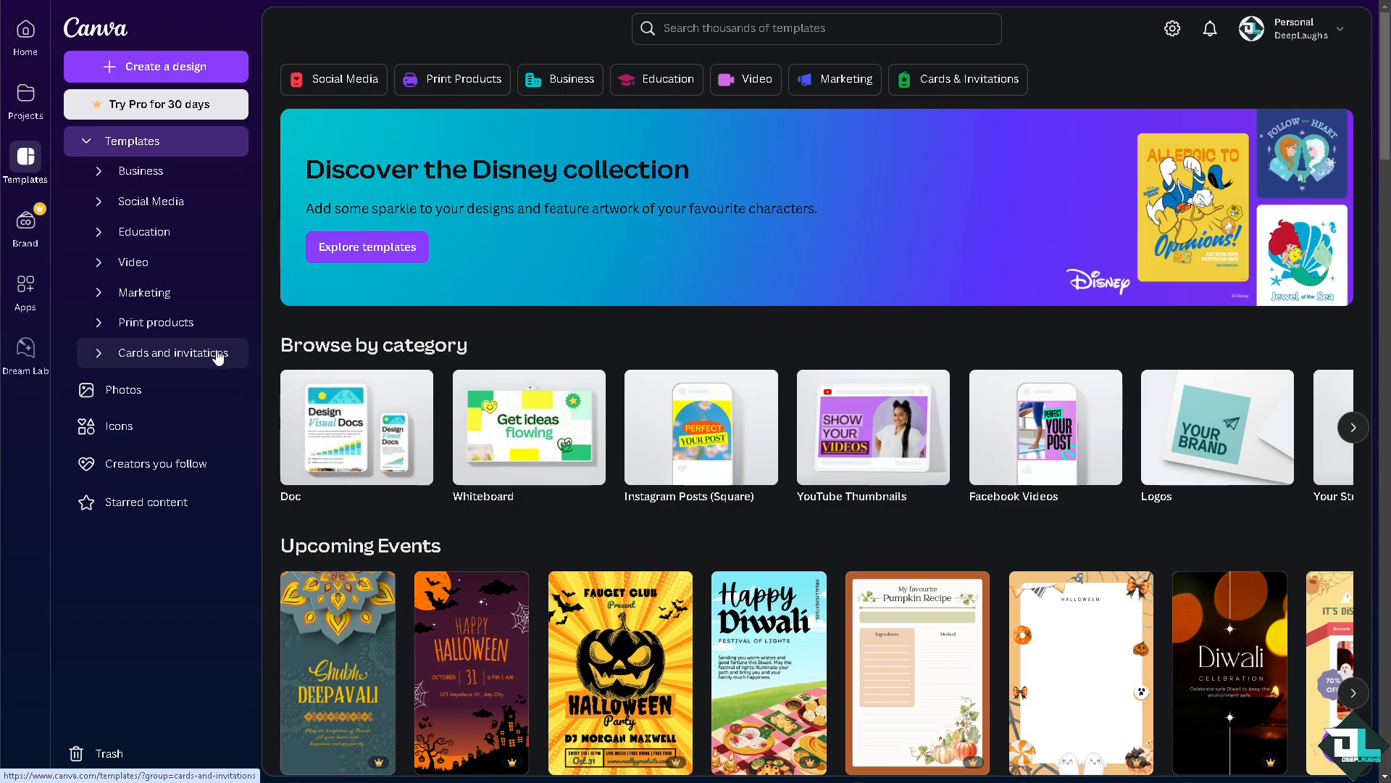
pyautogui.moveTo(245, 352)
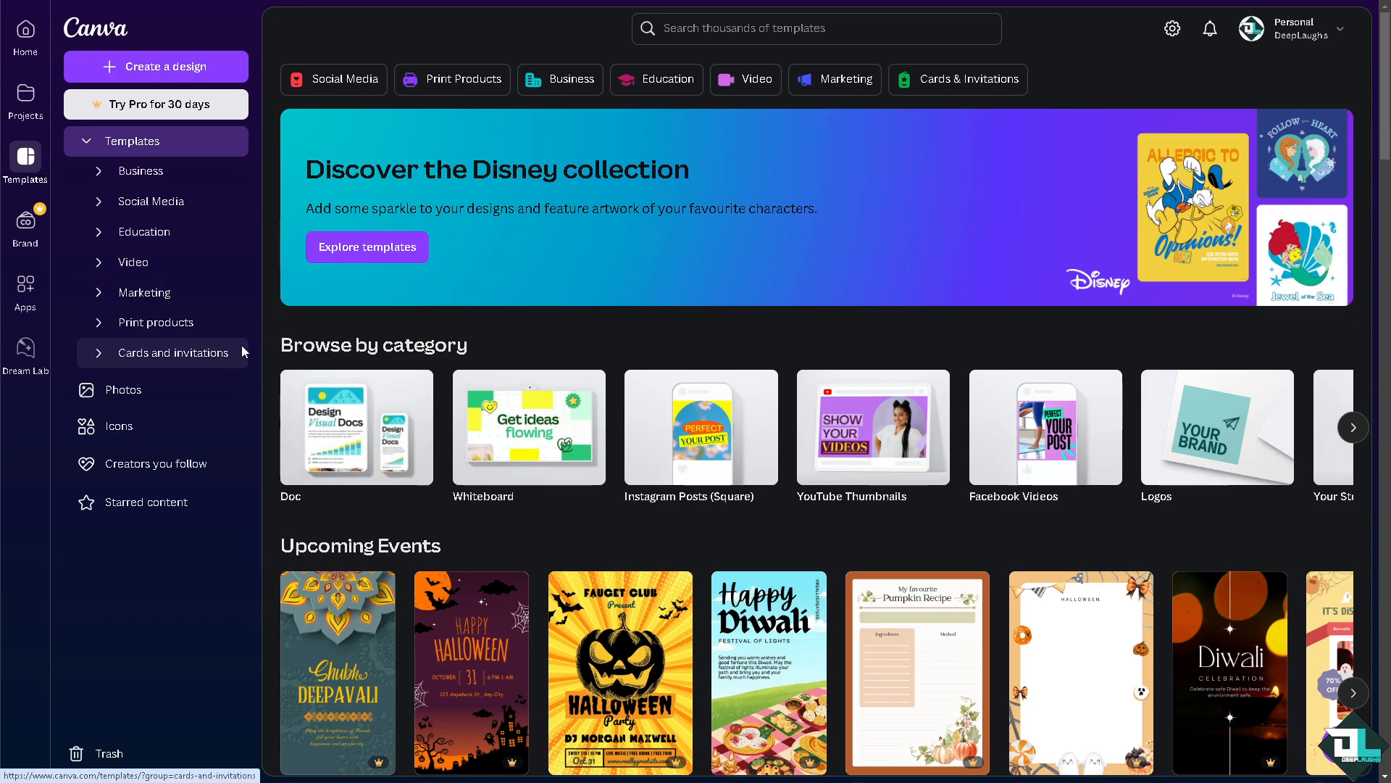
pyautogui.moveTo(282, 341)
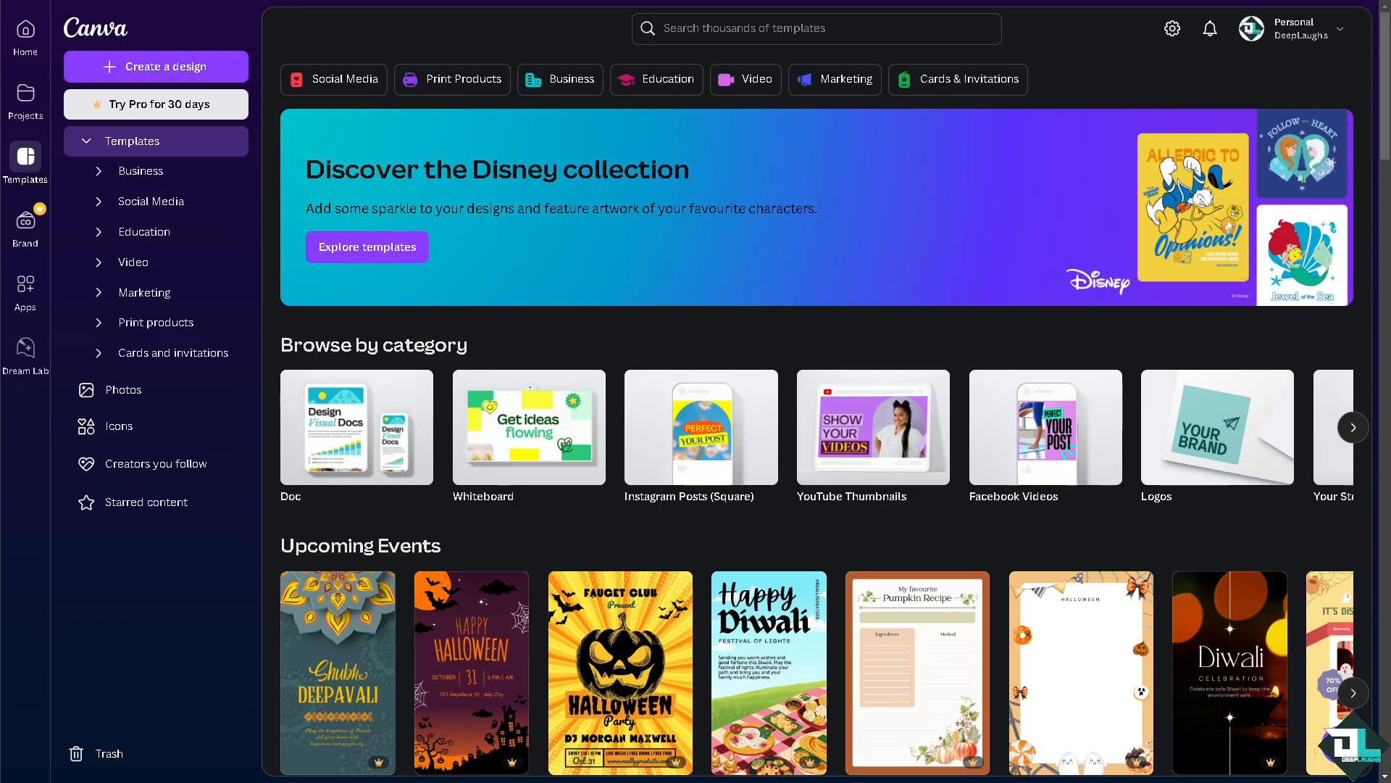
# Step: Insert the uploaded 'How to Trim Video' thumbnail and place it at the page's top-left
pyautogui.click(155, 67)
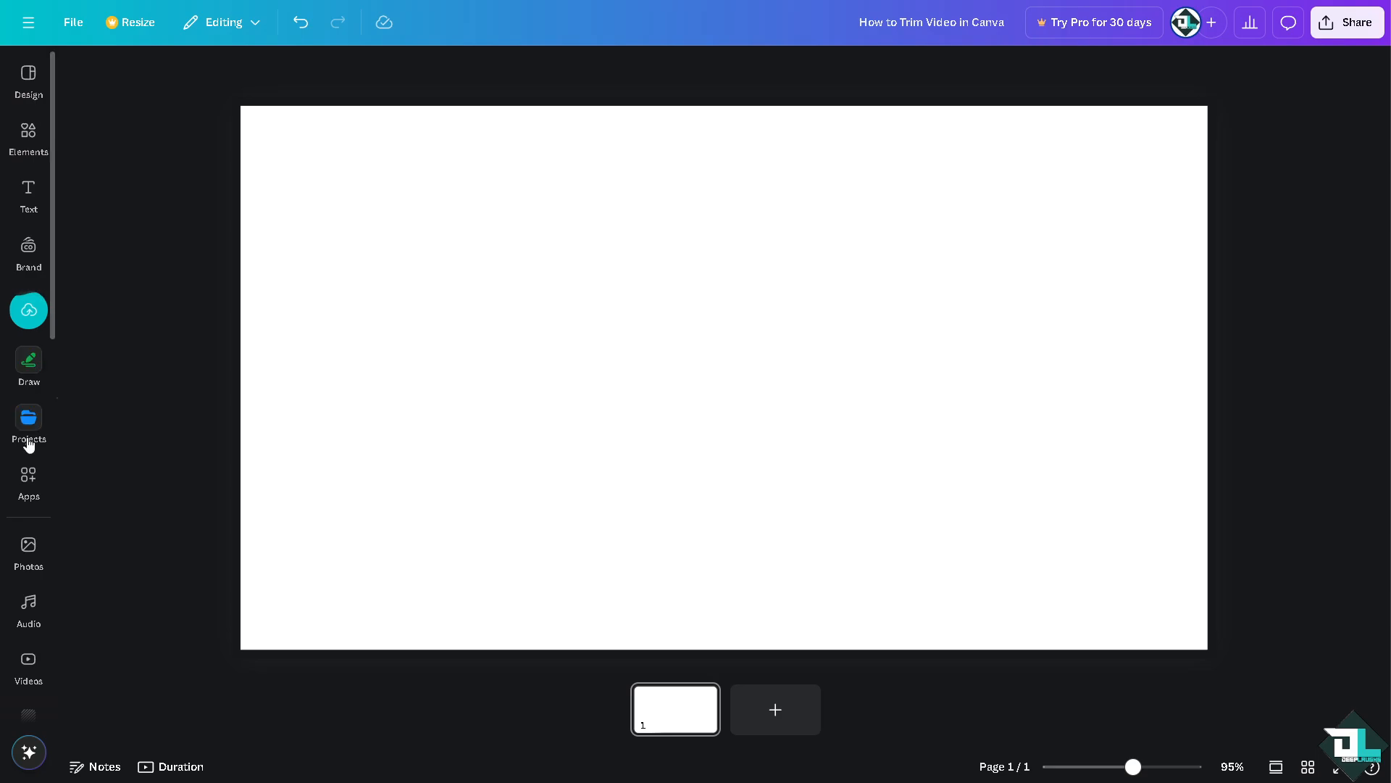
pyautogui.click(28, 480)
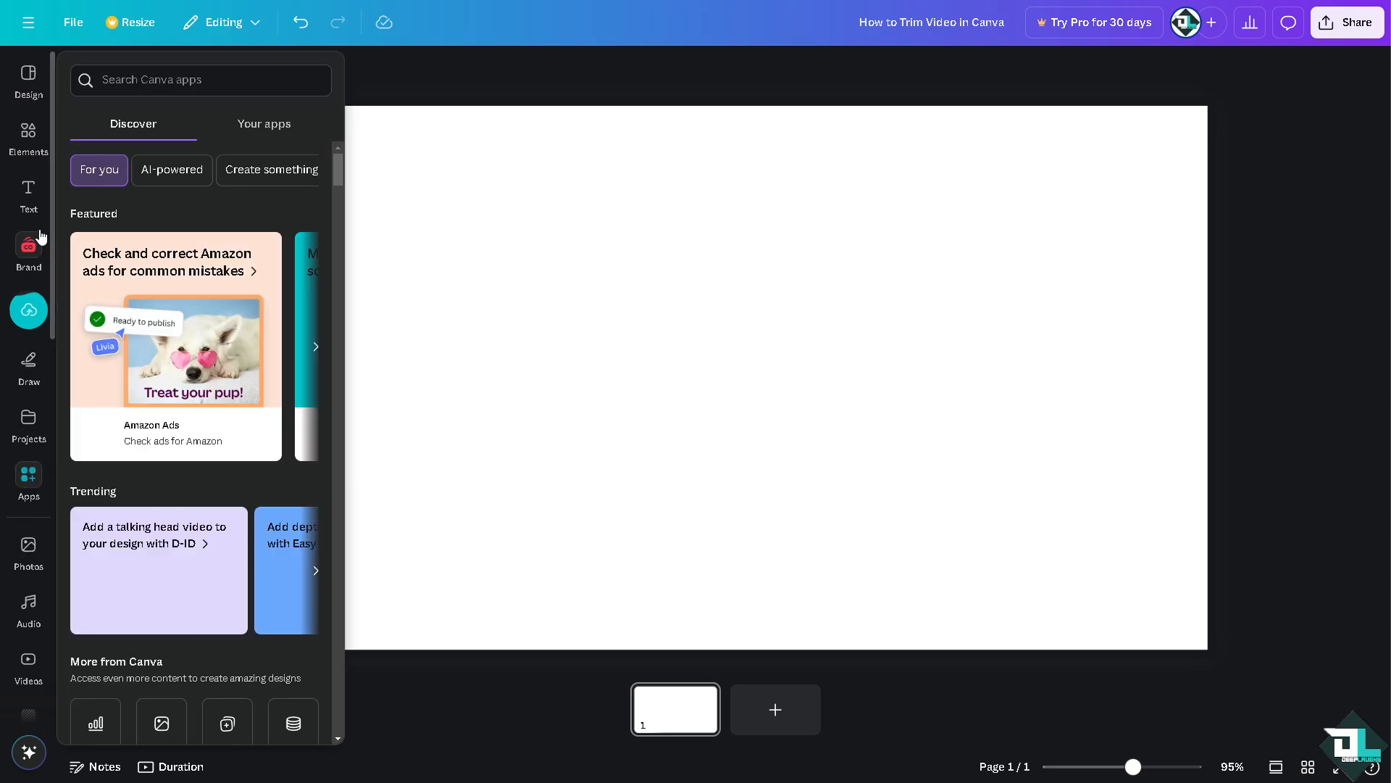
pyautogui.click(28, 550)
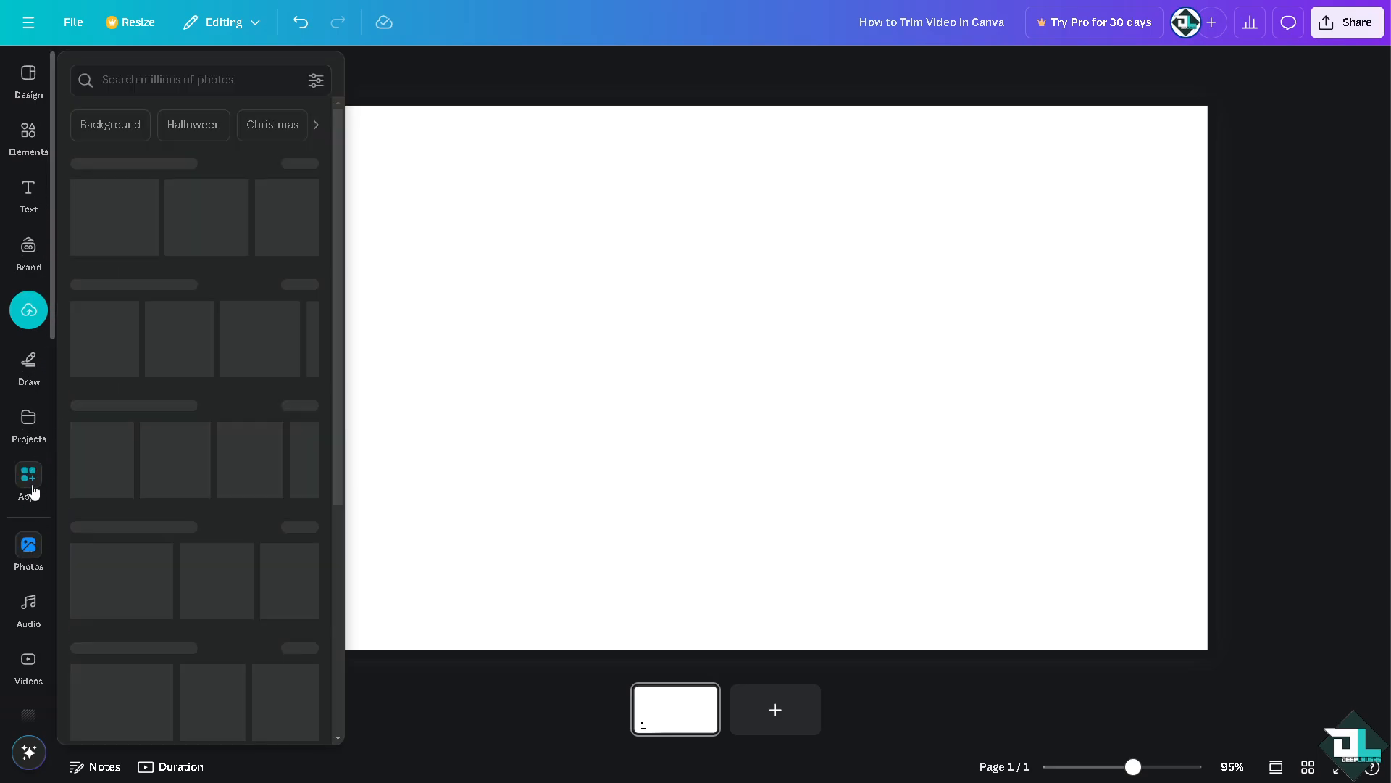
pyautogui.click(28, 195)
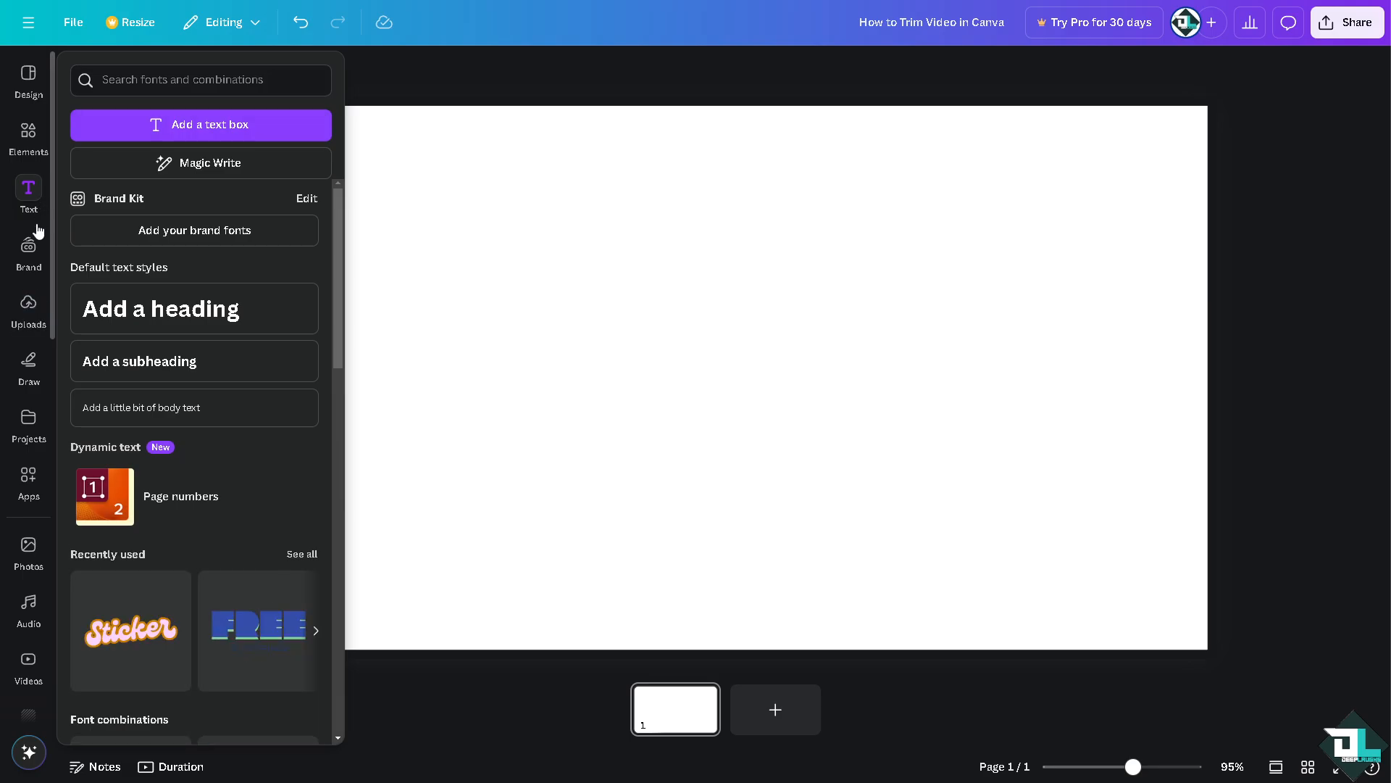
pyautogui.click(29, 308)
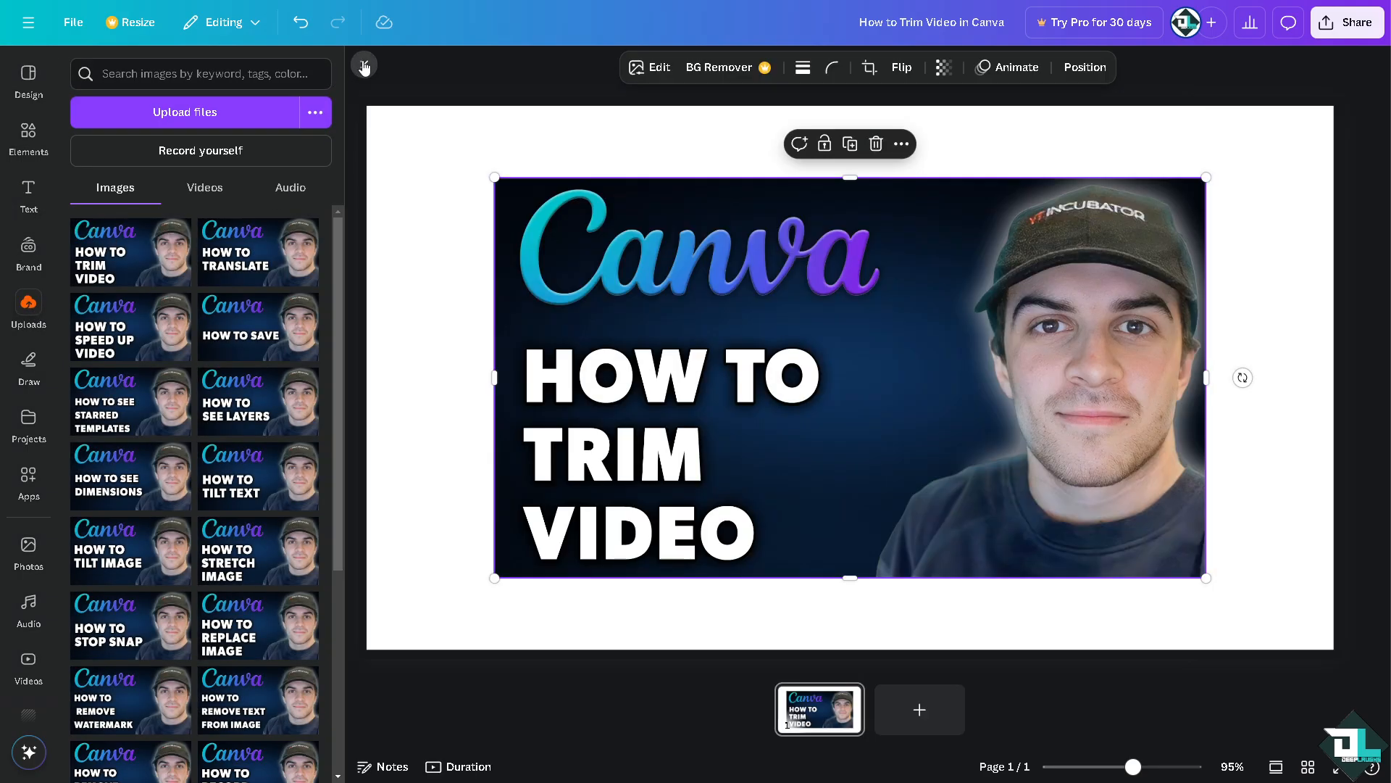
pyautogui.click(364, 65)
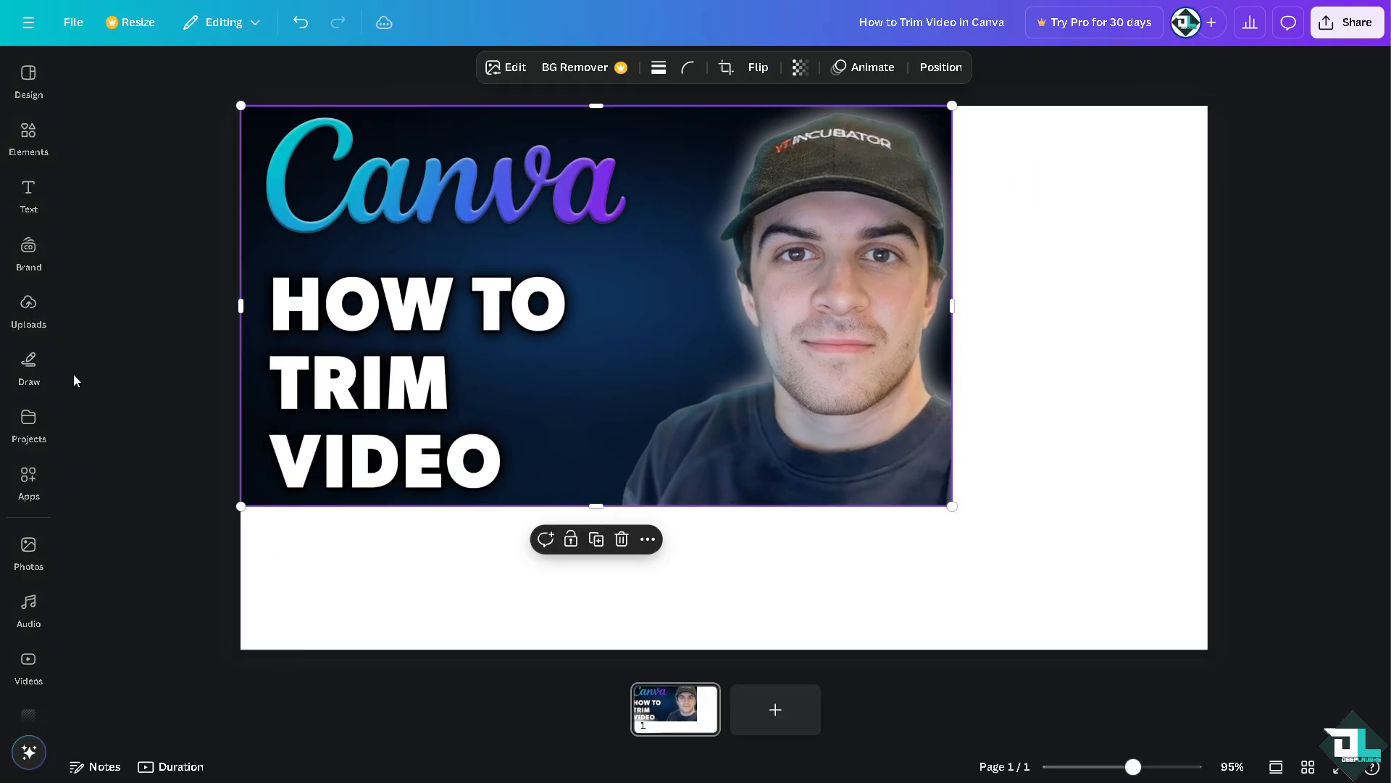
pyautogui.click(27, 669)
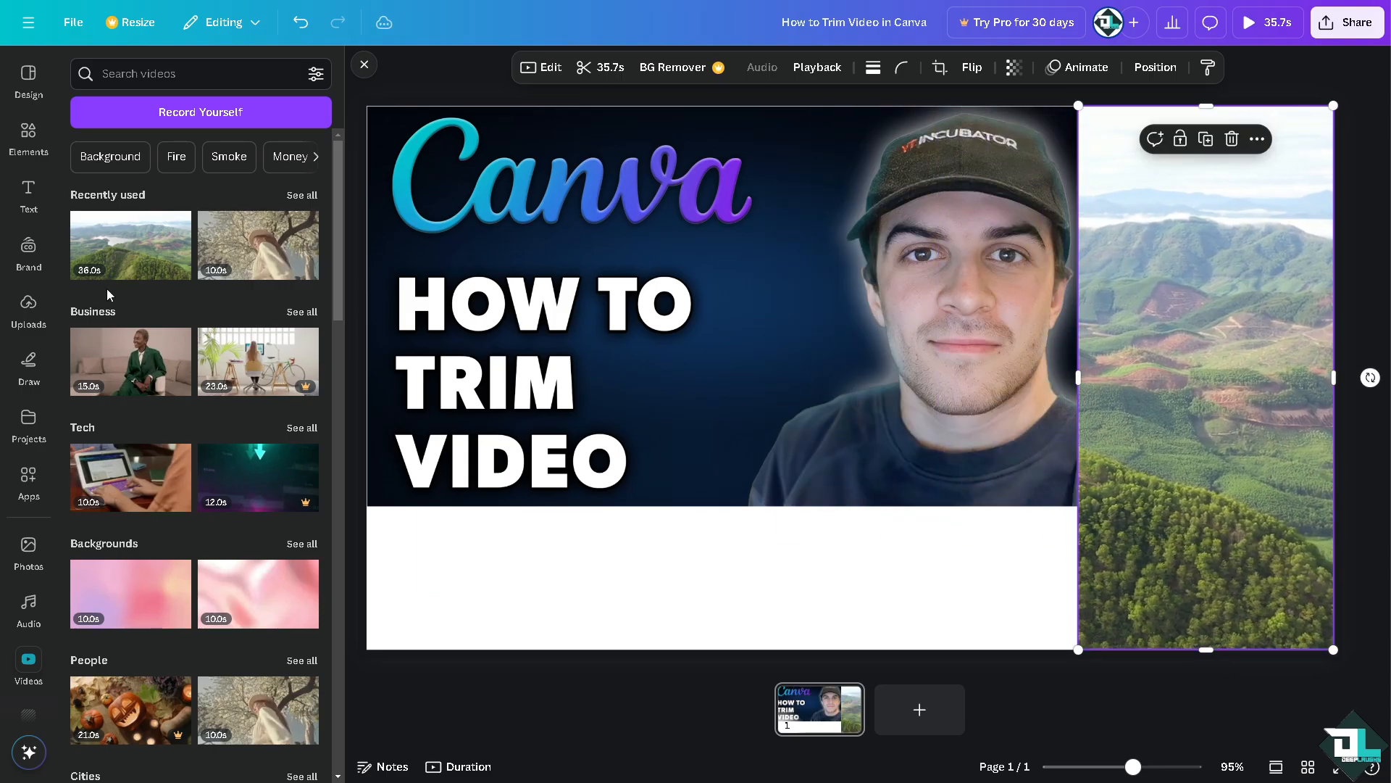
# Step: Place the woman-under-blossoms video as a bottom strip beneath the thumbnail
pyautogui.click(758, 418)
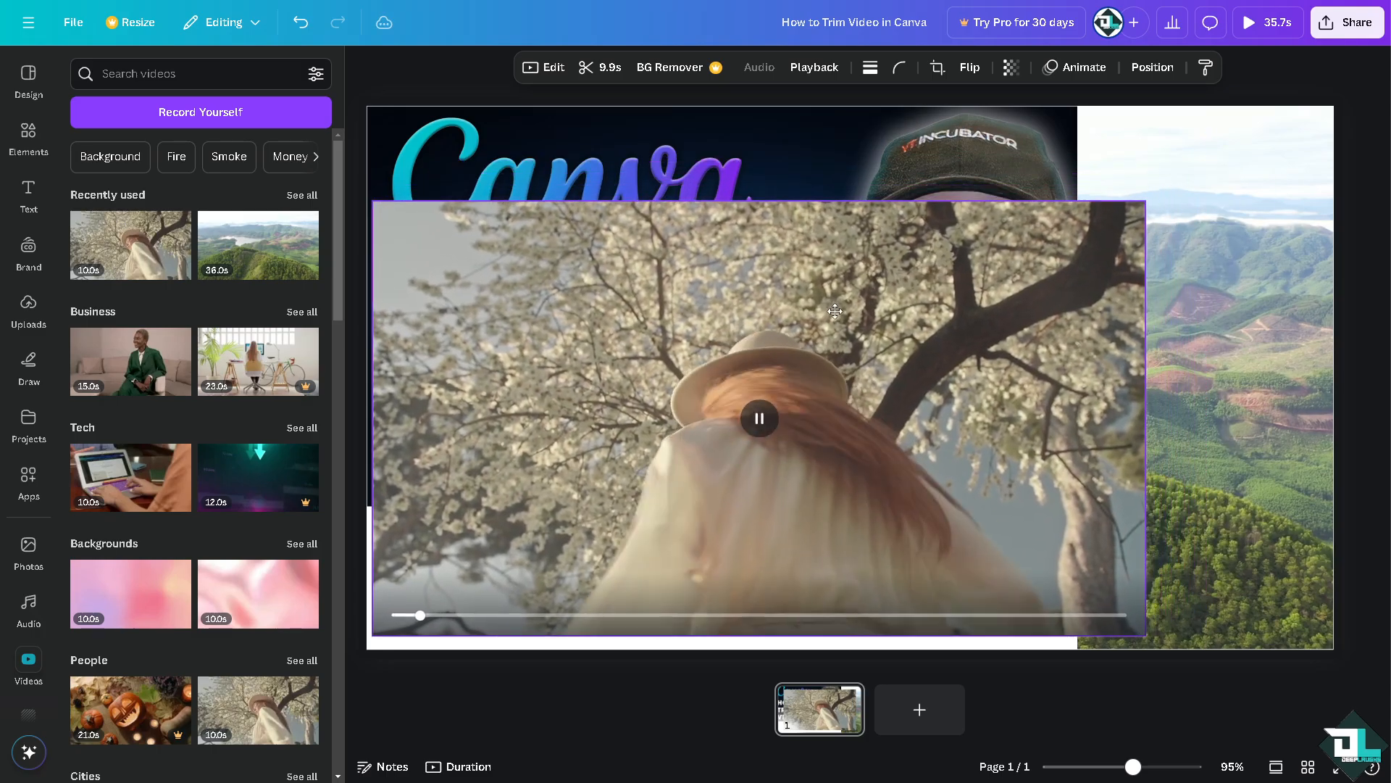
pyautogui.click(759, 418)
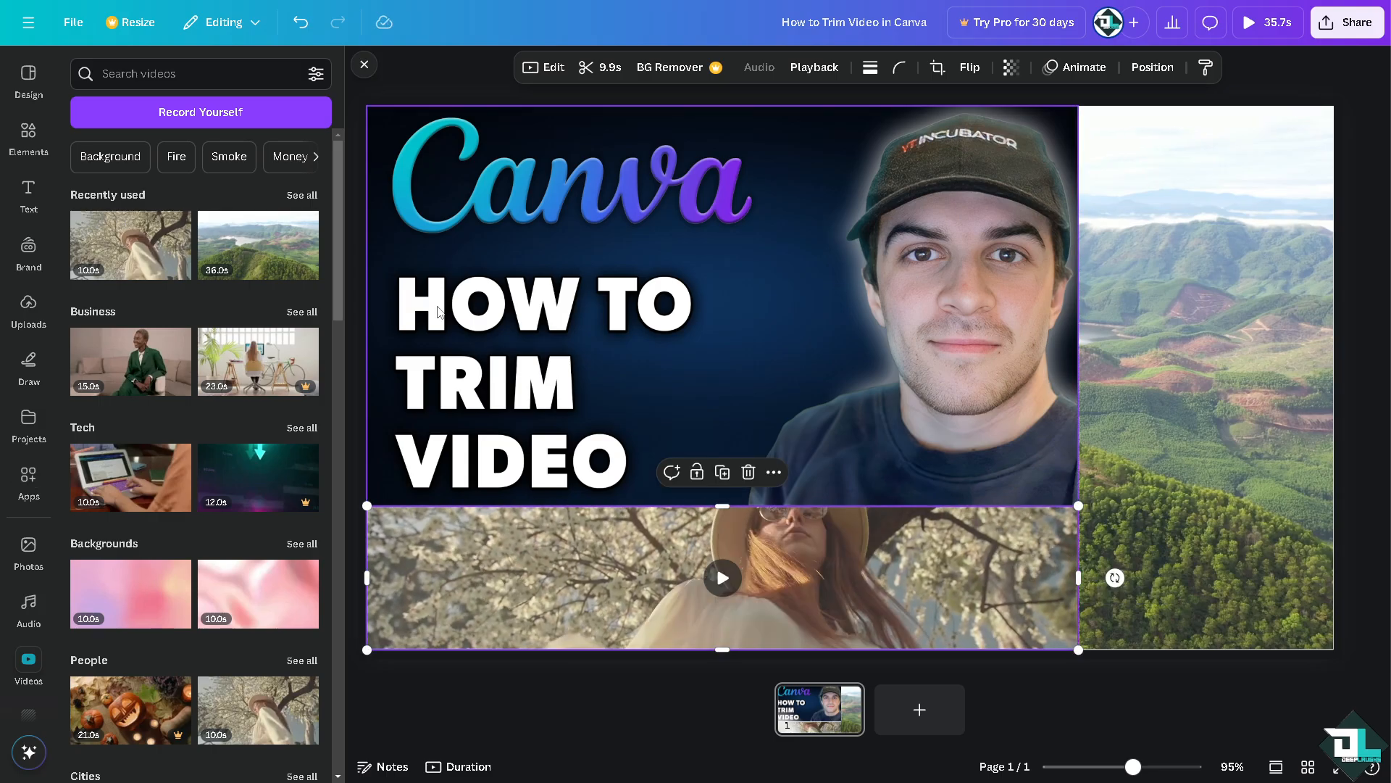
pyautogui.moveTo(558, 256)
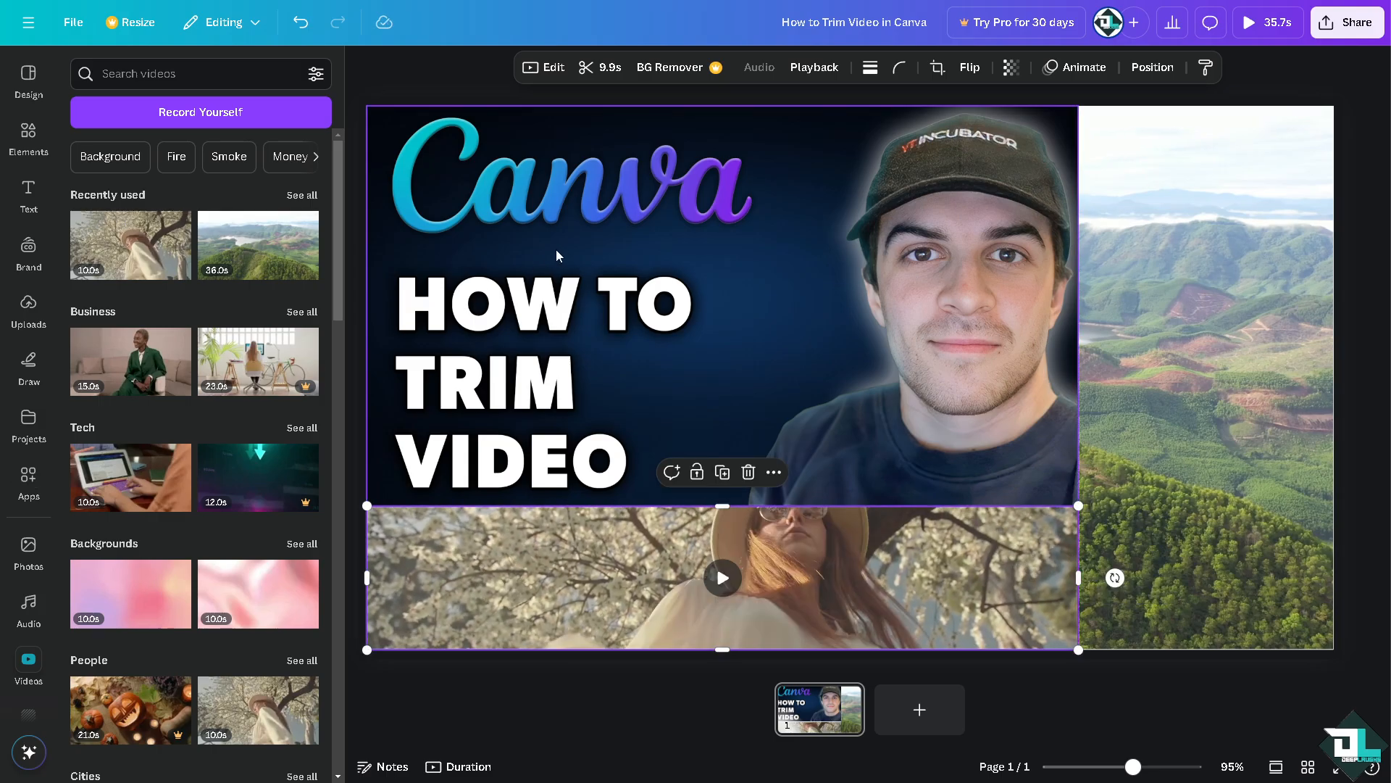
pyautogui.moveTo(711, 182)
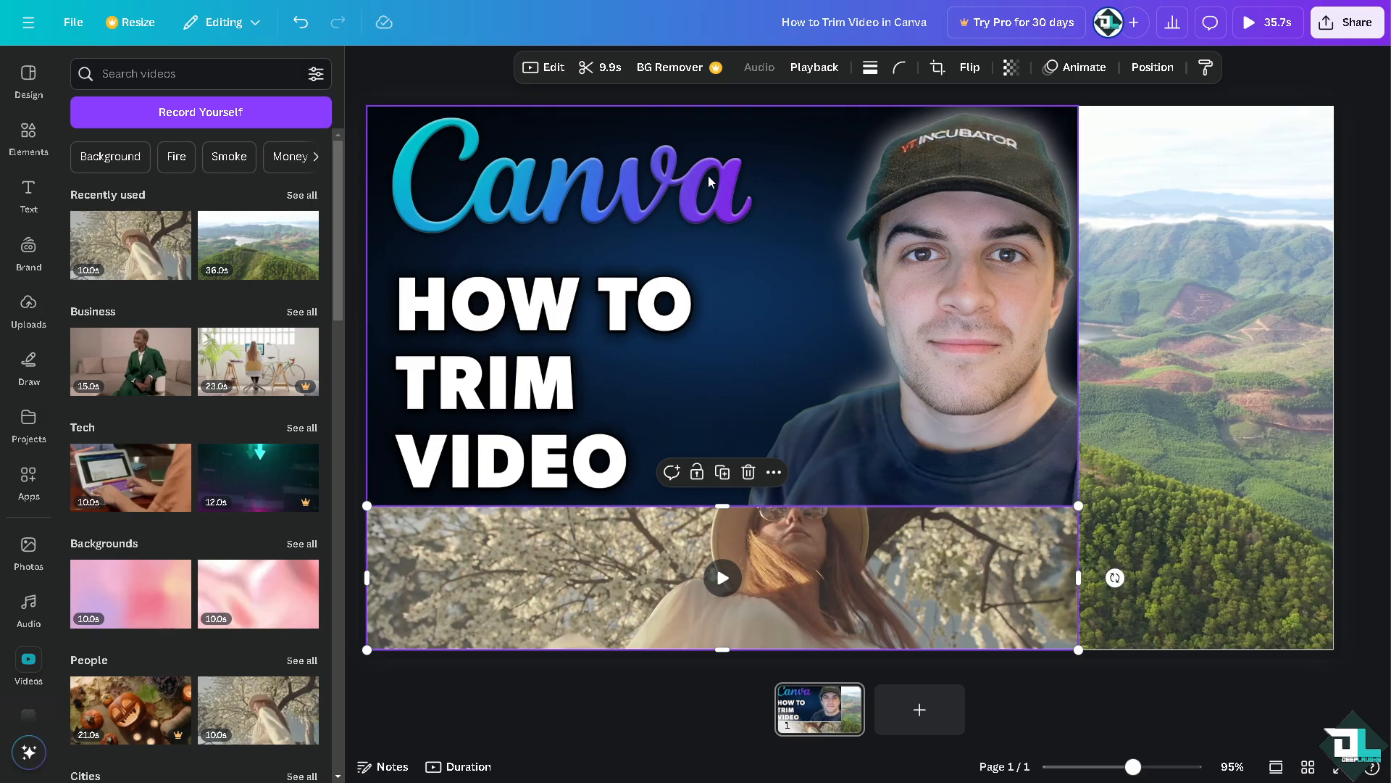
pyautogui.moveTo(585, 68)
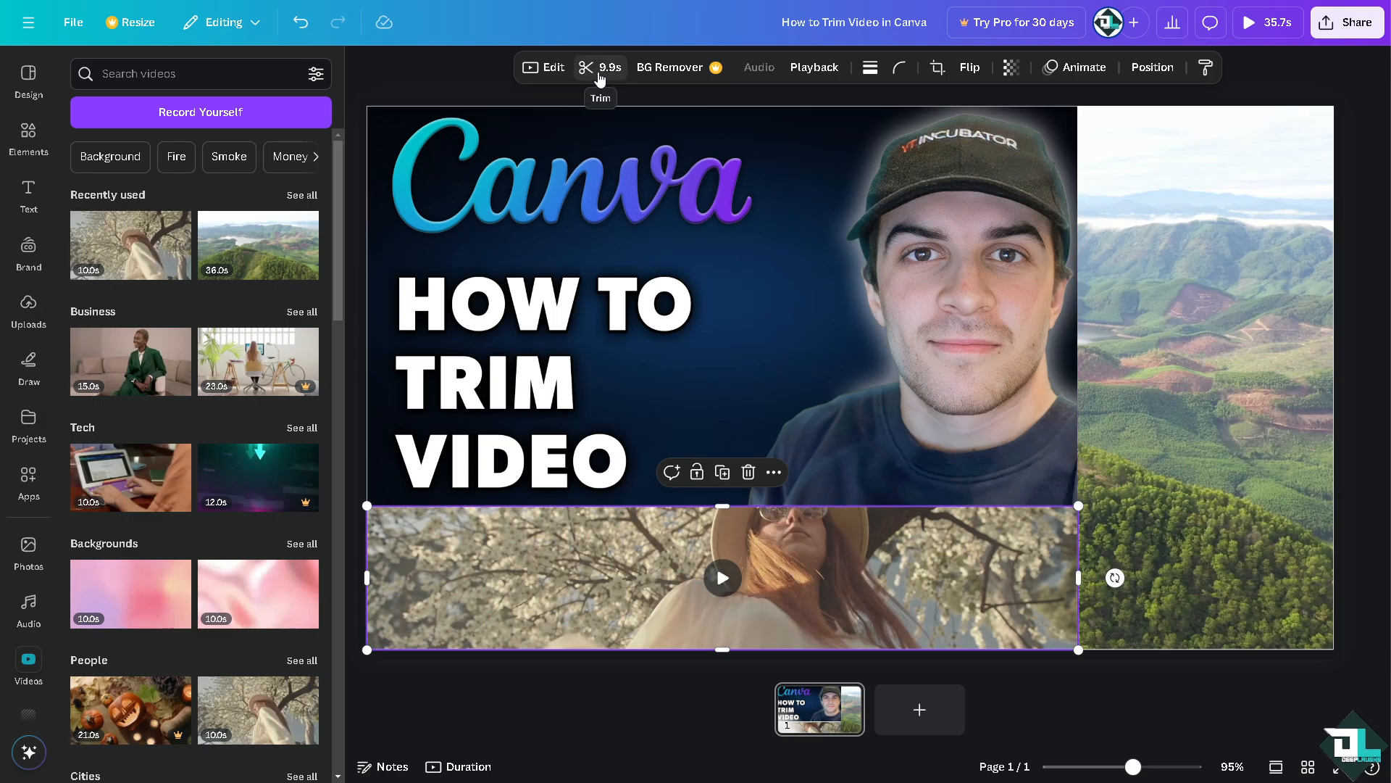
pyautogui.moveTo(629, 108)
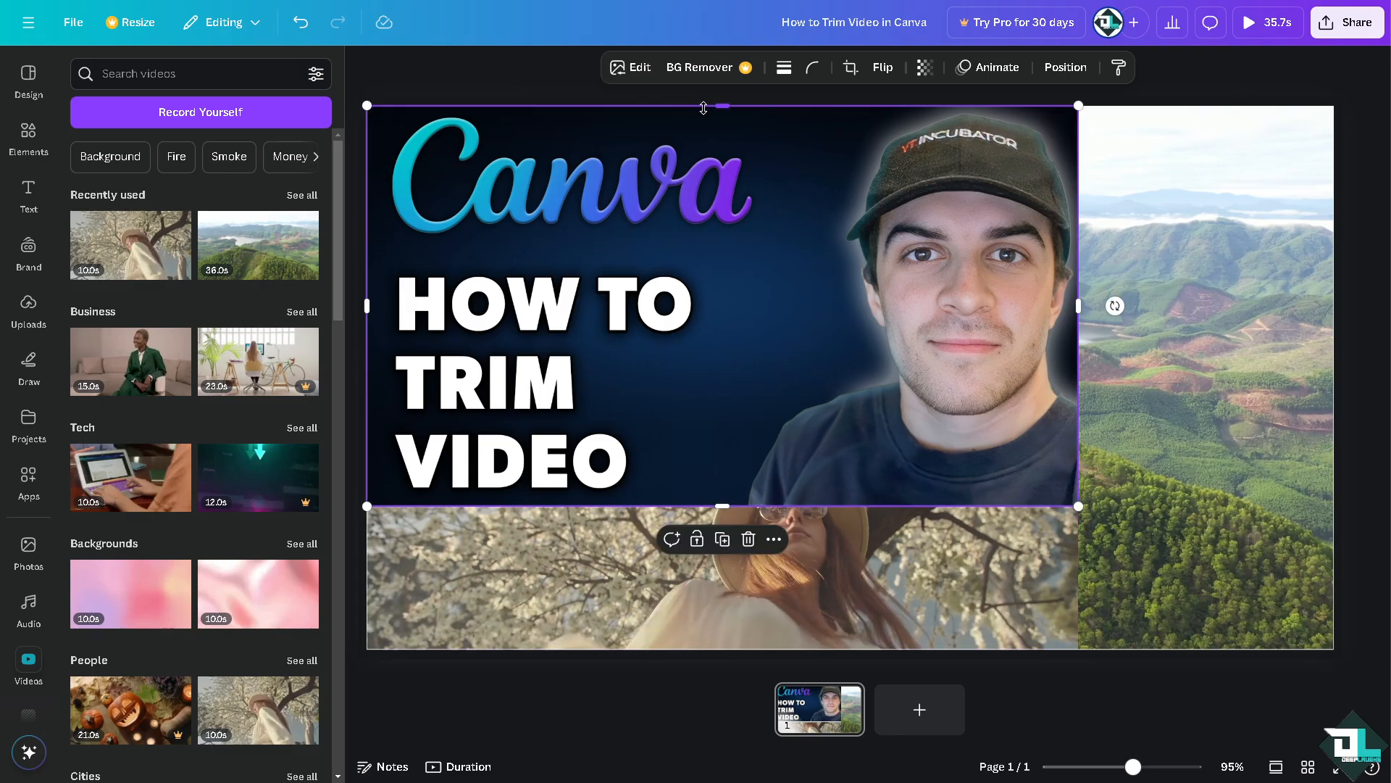
# Step: Open the 9.9 s blossom-tree clip's trim timeline, adjust the handles, and close it
pyautogui.click(723, 577)
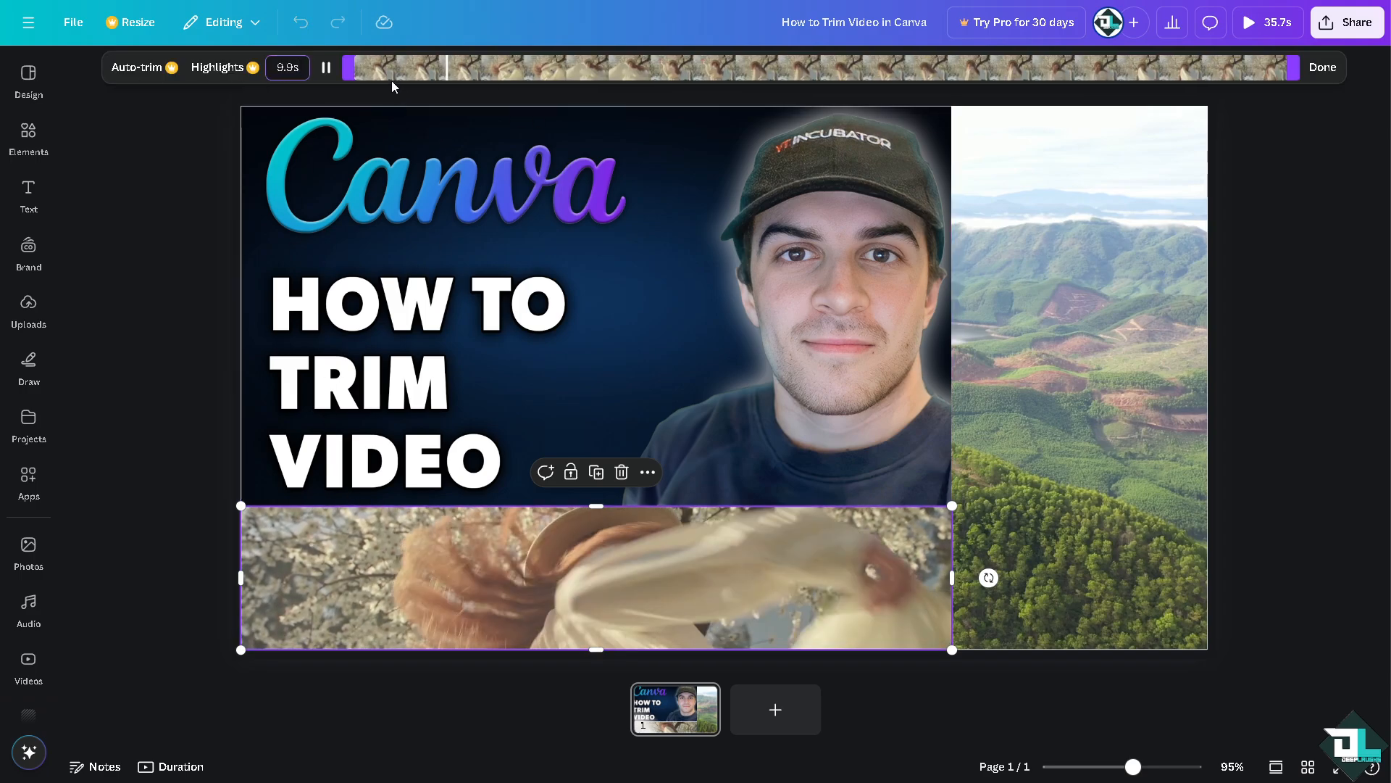
pyautogui.click(325, 66)
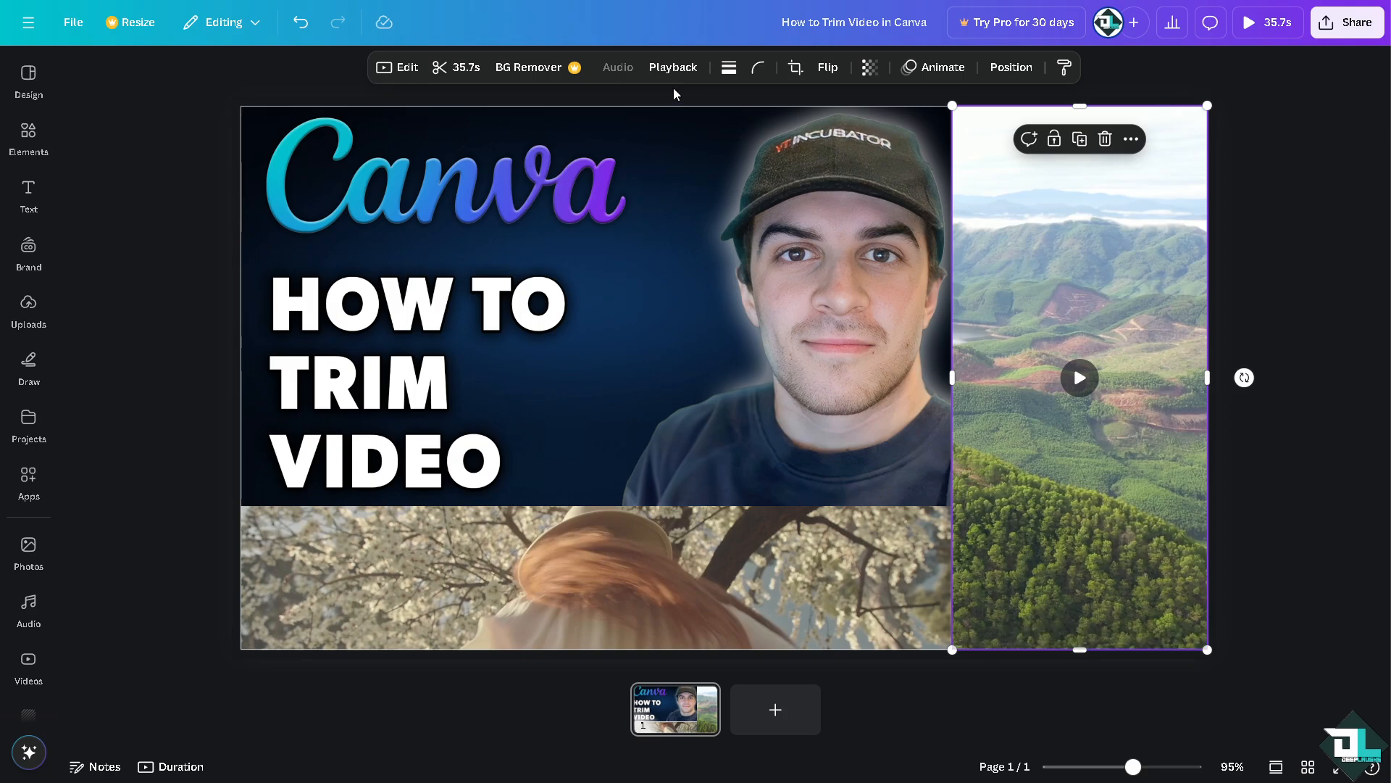
pyautogui.moveTo(457, 68)
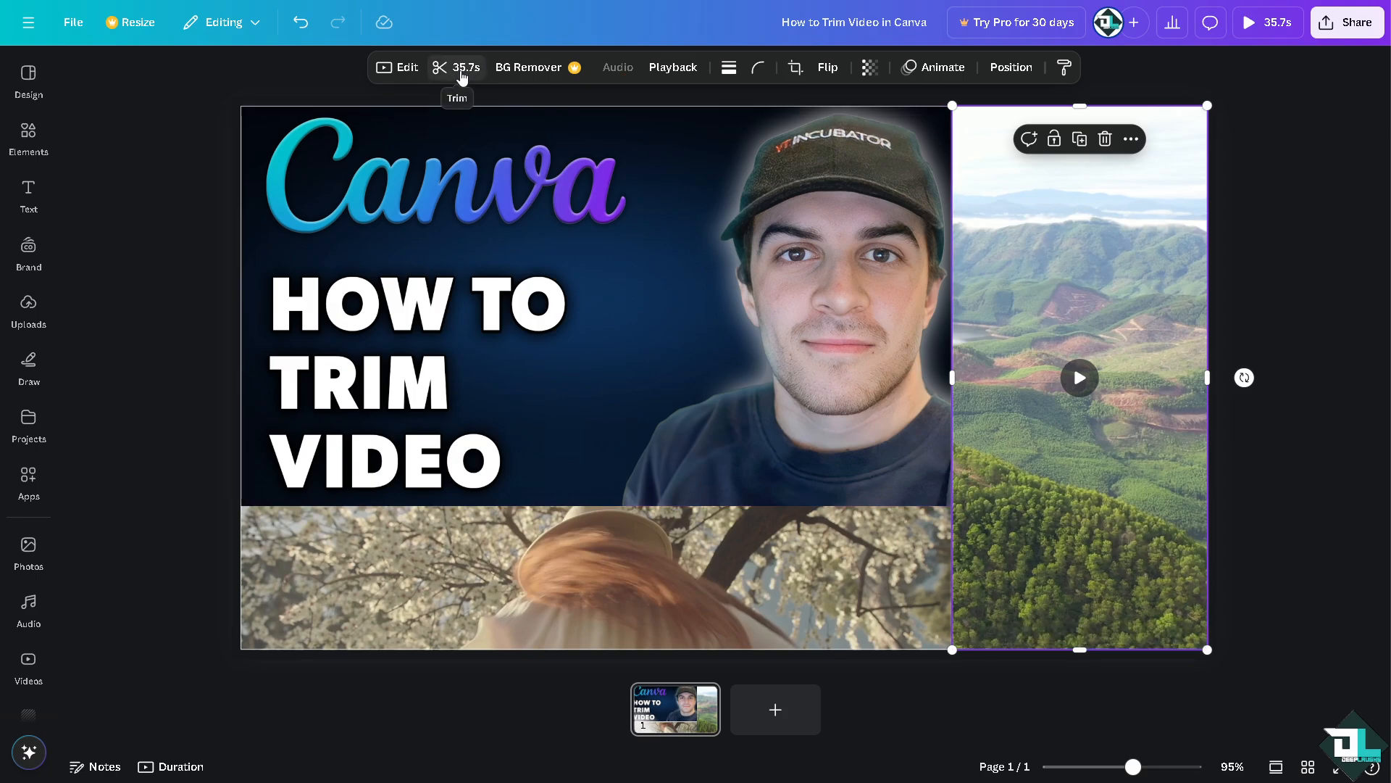
# Step: Trim the mountain clip from 35.7 s to 6.9 s, preview it, and confirm
pyautogui.click(456, 67)
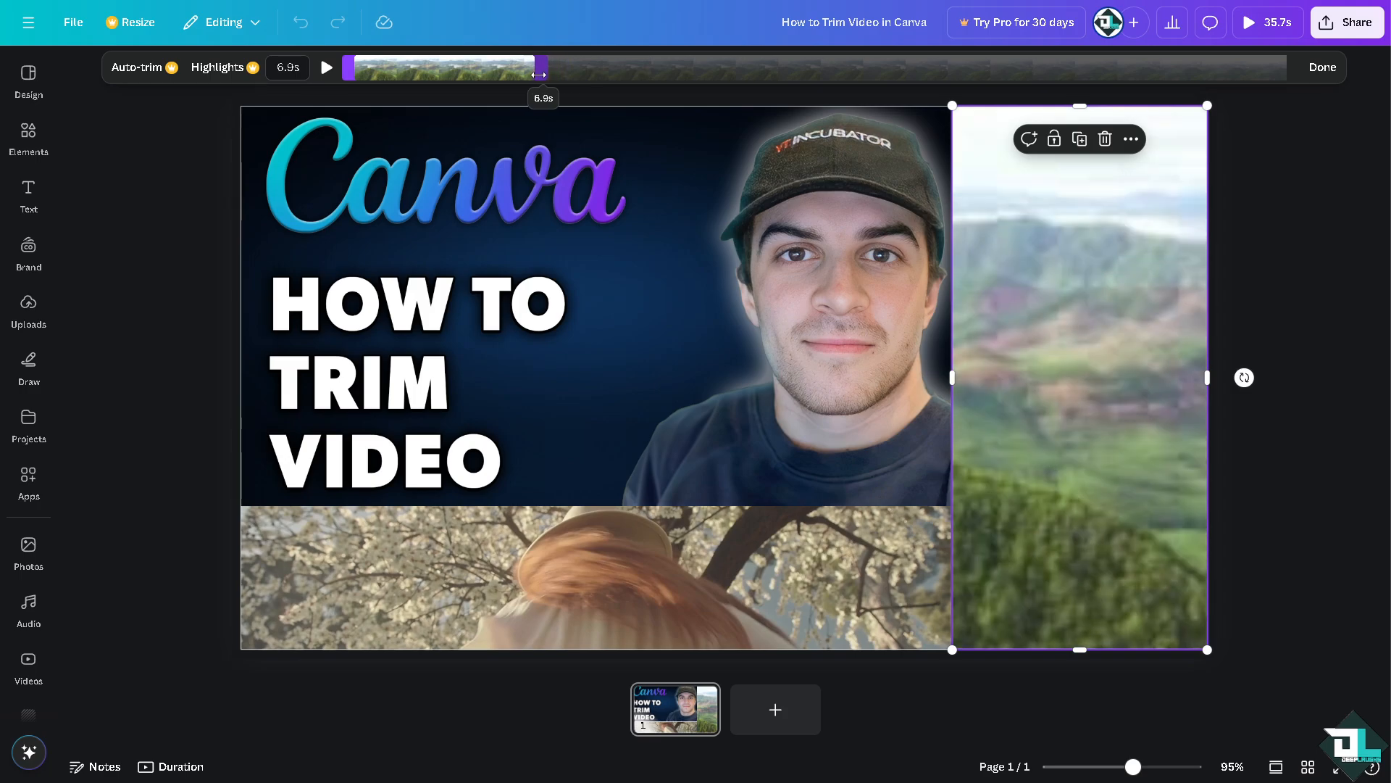
pyautogui.click(325, 68)
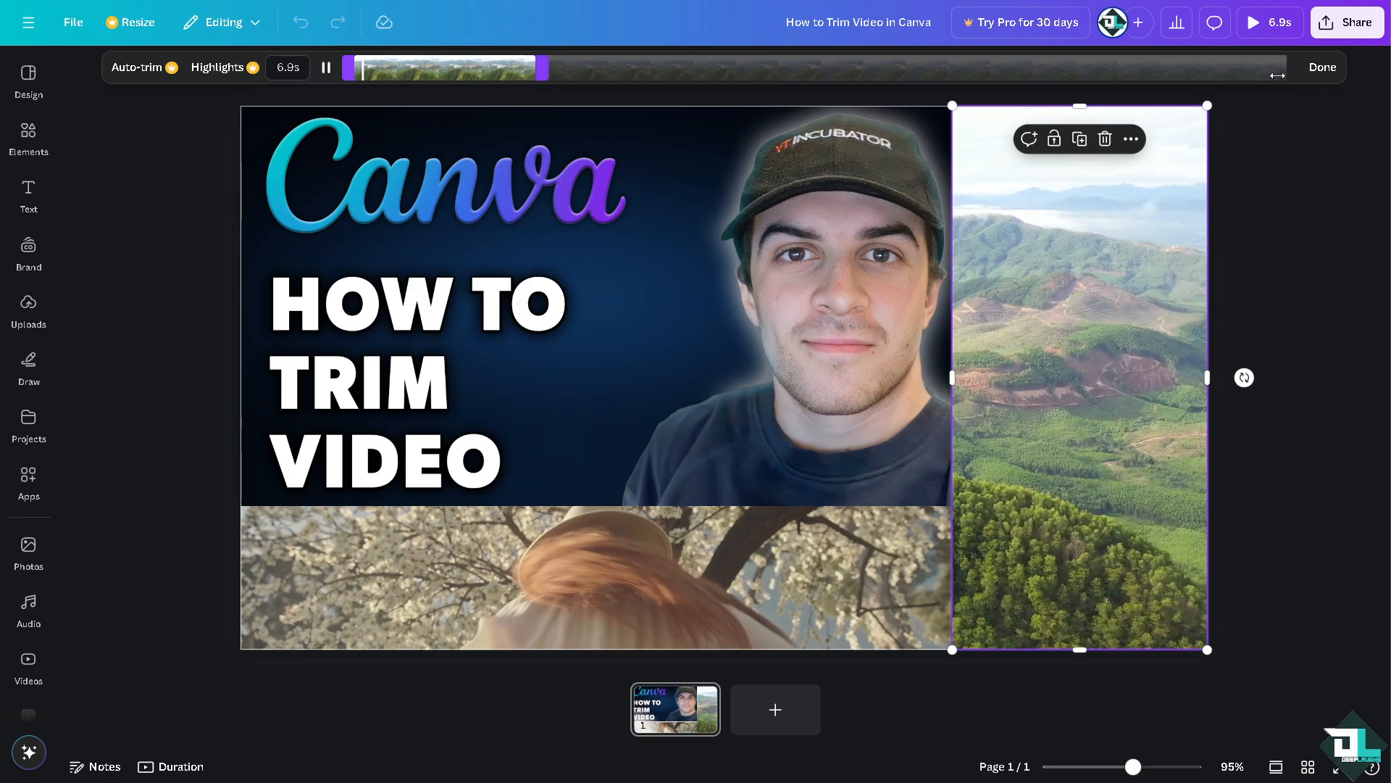
pyautogui.click(1321, 68)
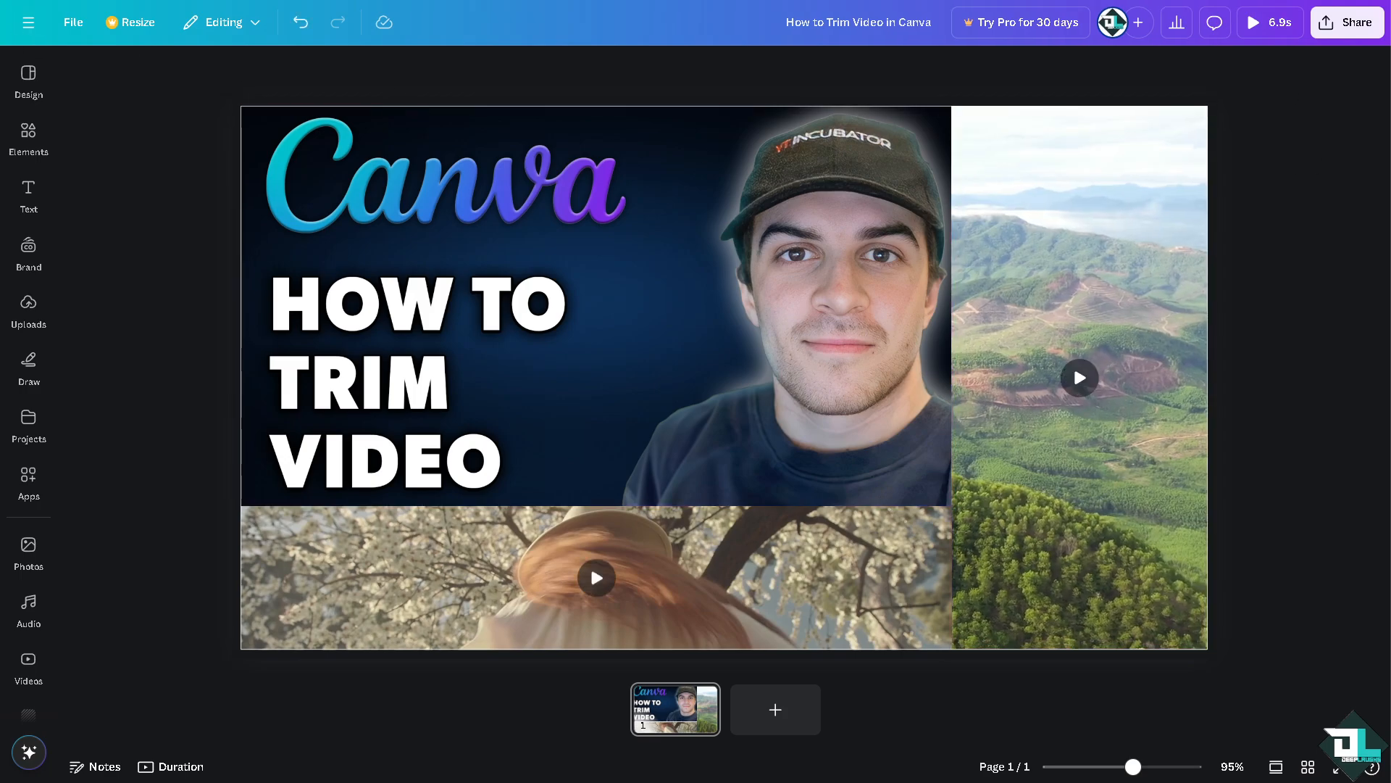
pyautogui.click(1252, 23)
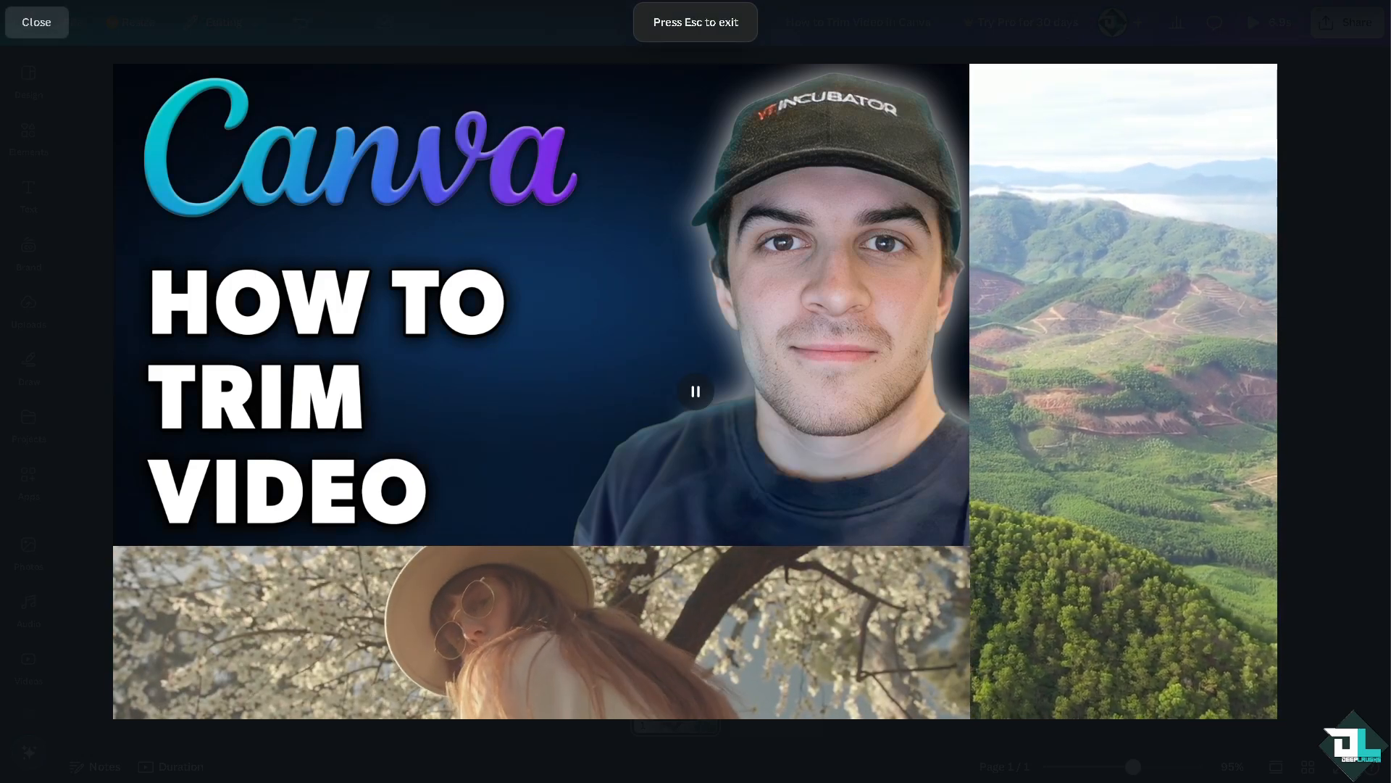
pyautogui.click(695, 391)
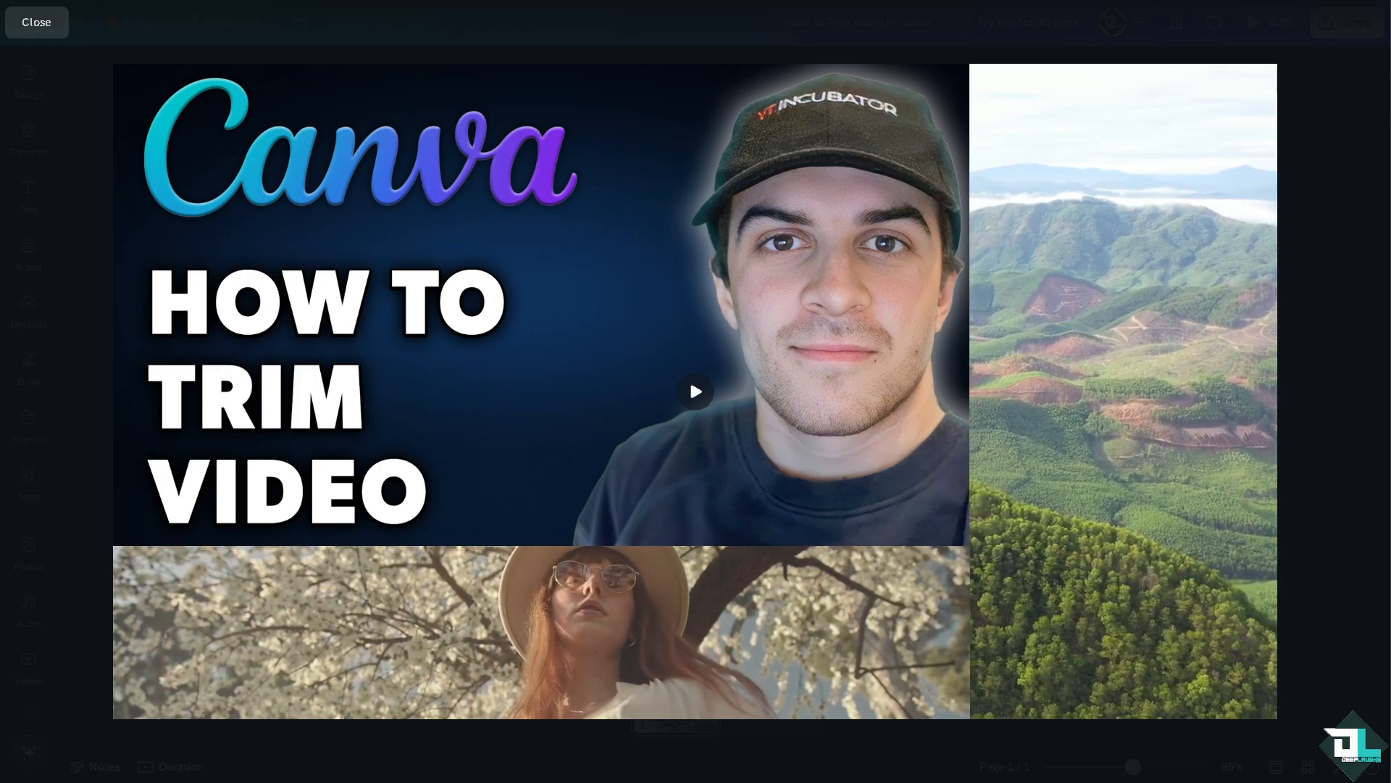
pyautogui.click(695, 391)
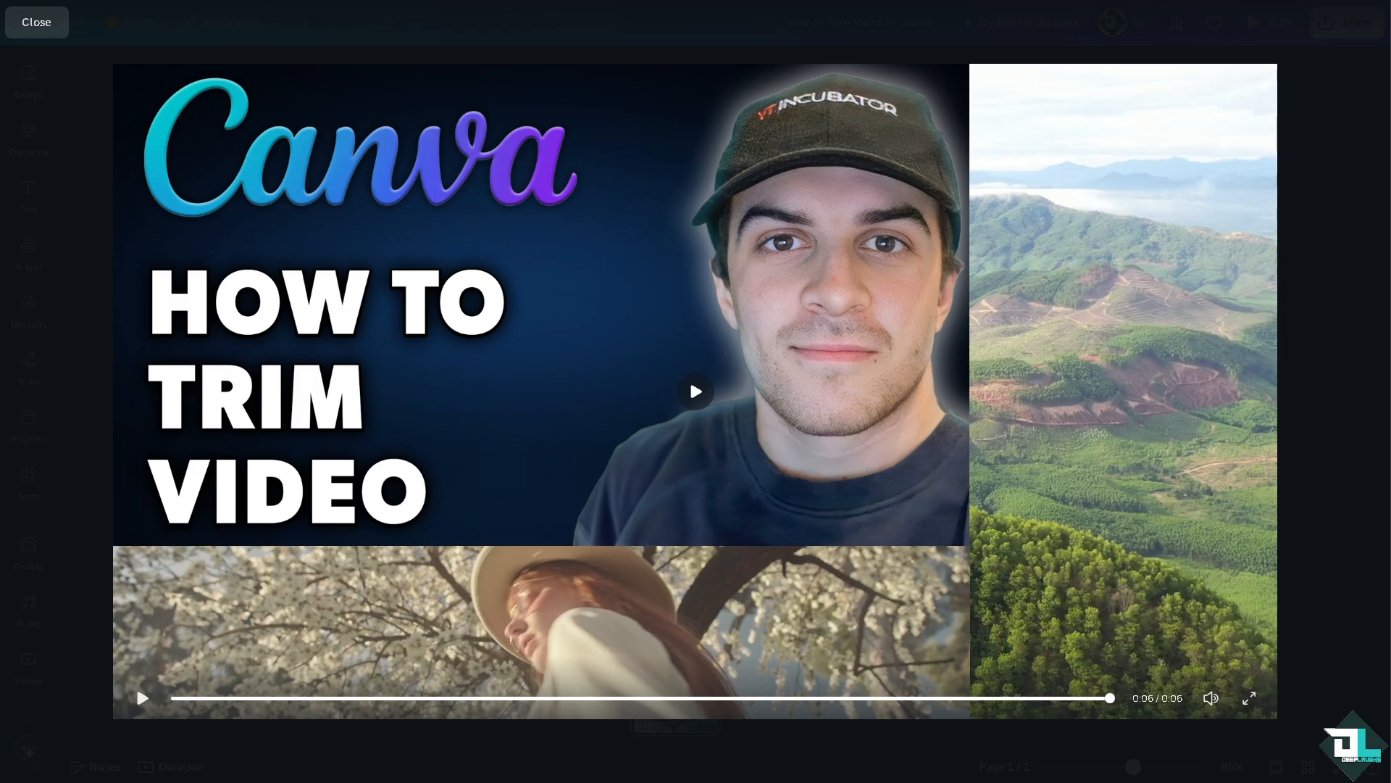
pyautogui.moveTo(545, 432)
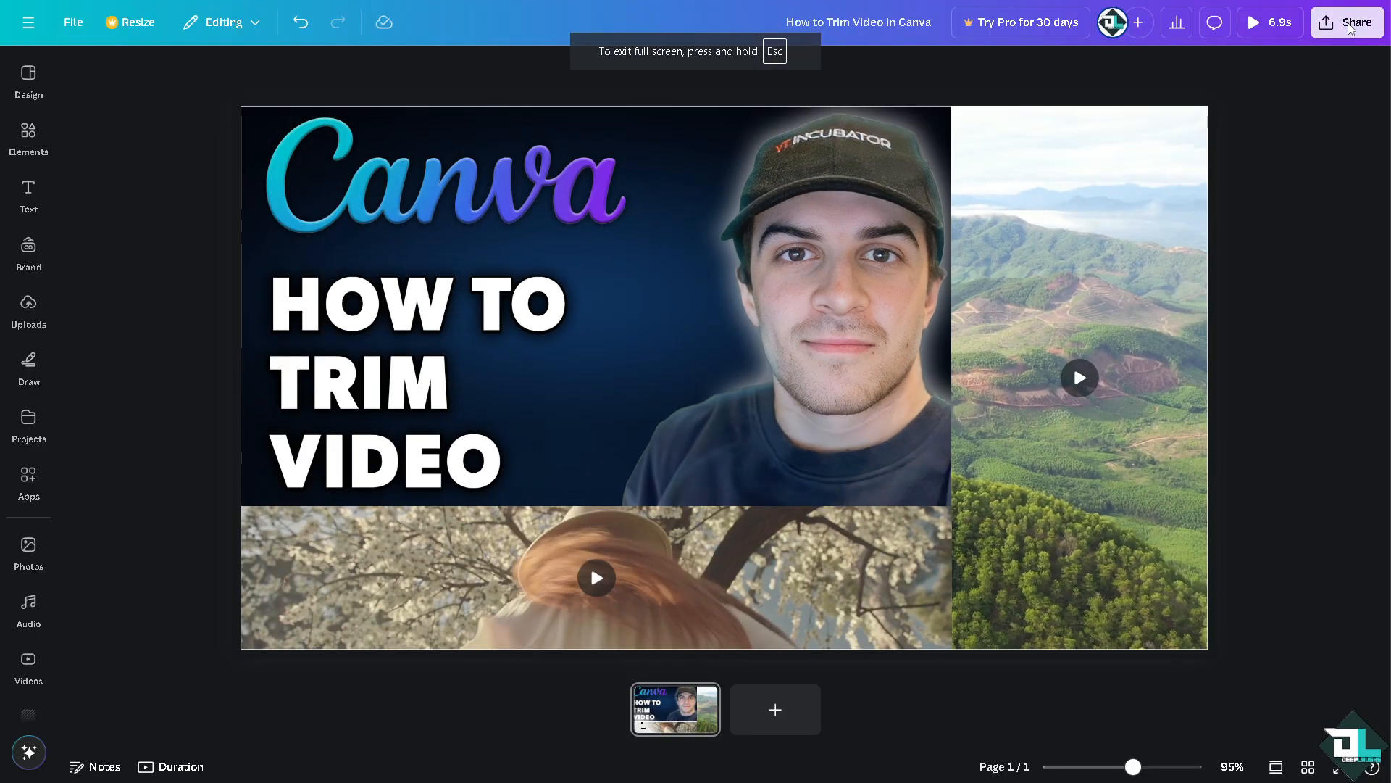
# Step: Copy the collaboration link from Share, then replay the 6.9 s design full screen
pyautogui.click(1347, 22)
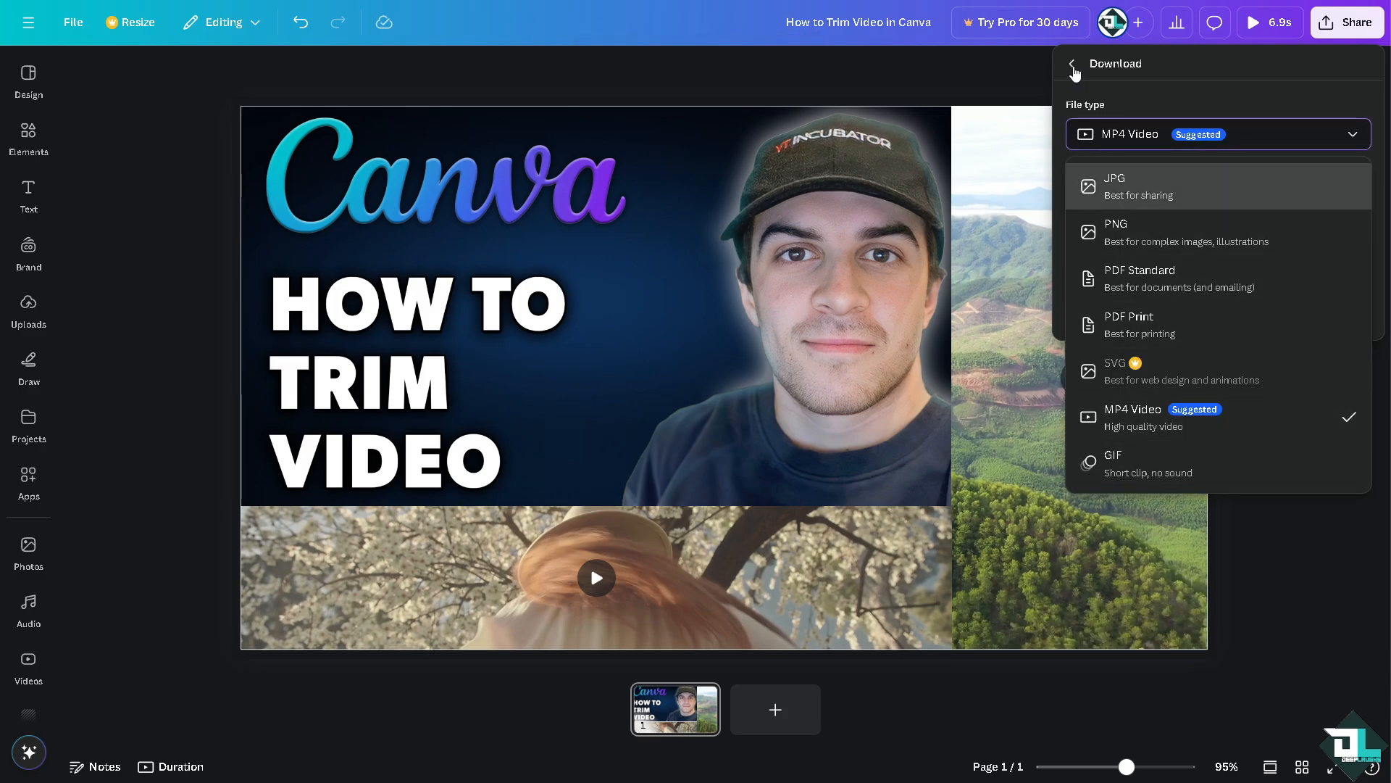
pyautogui.click(1072, 66)
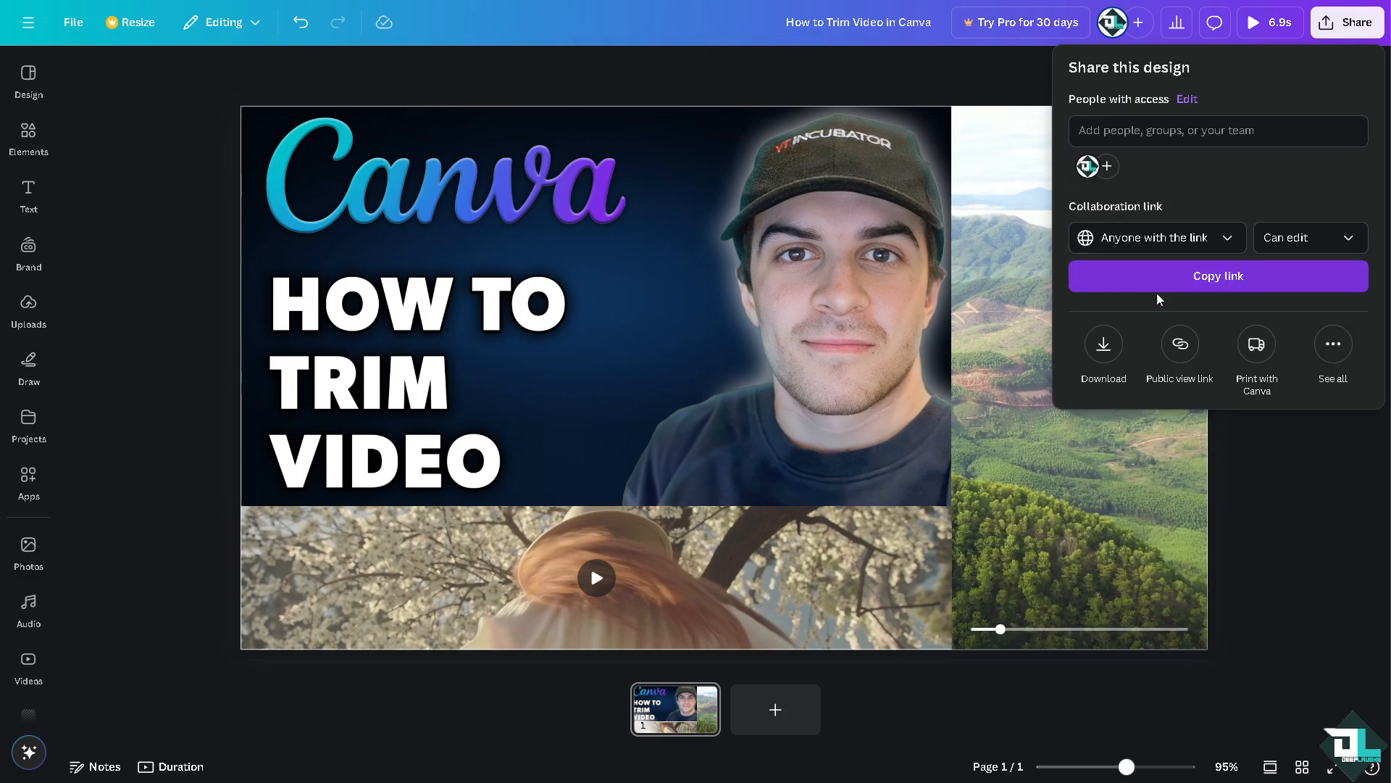
pyautogui.click(1218, 275)
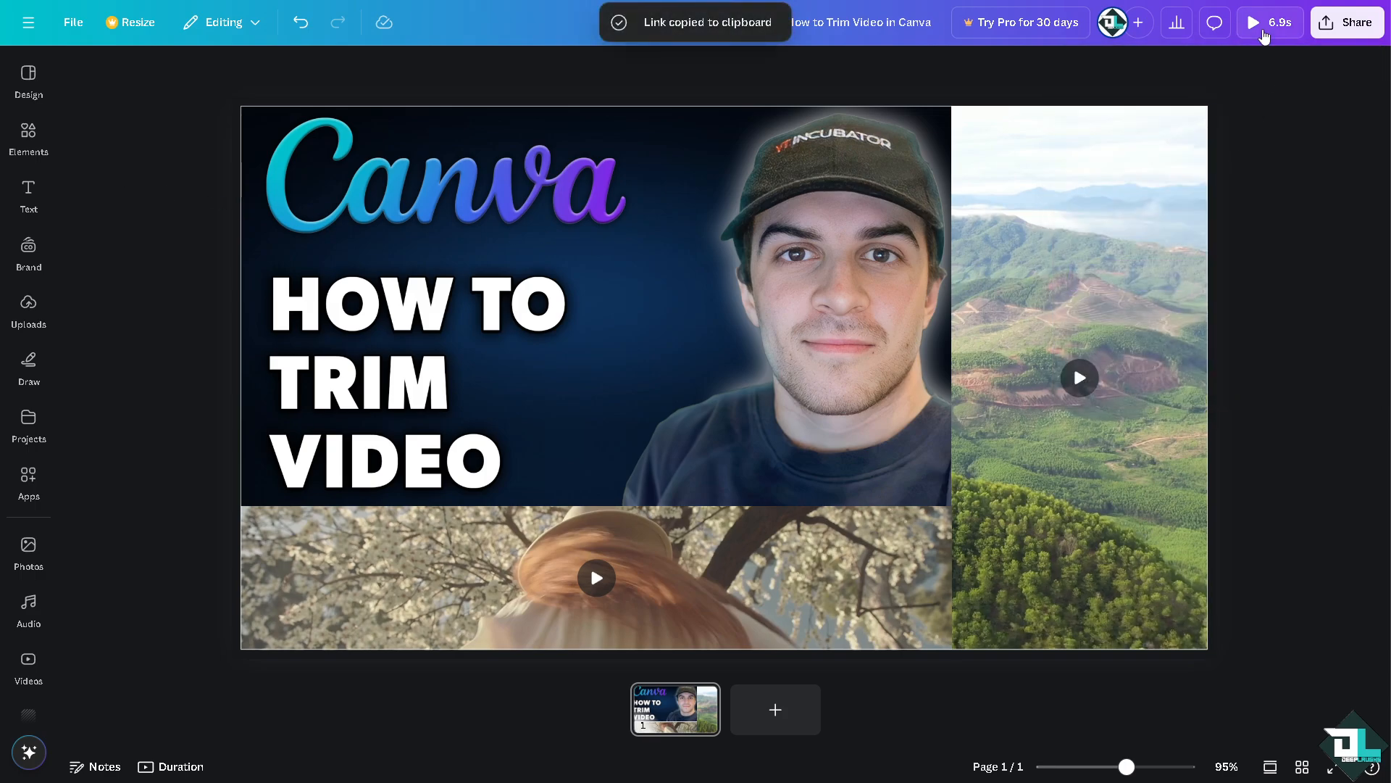
pyautogui.click(1253, 23)
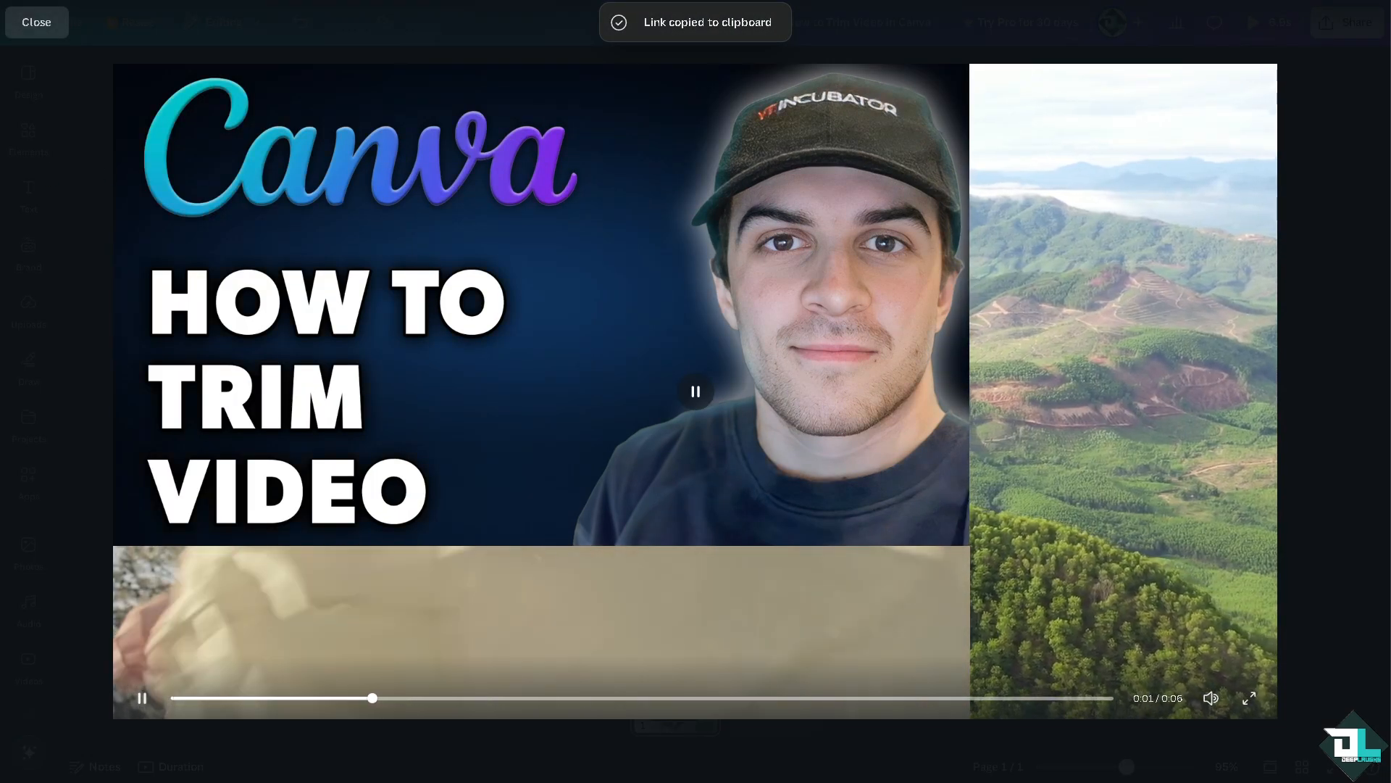